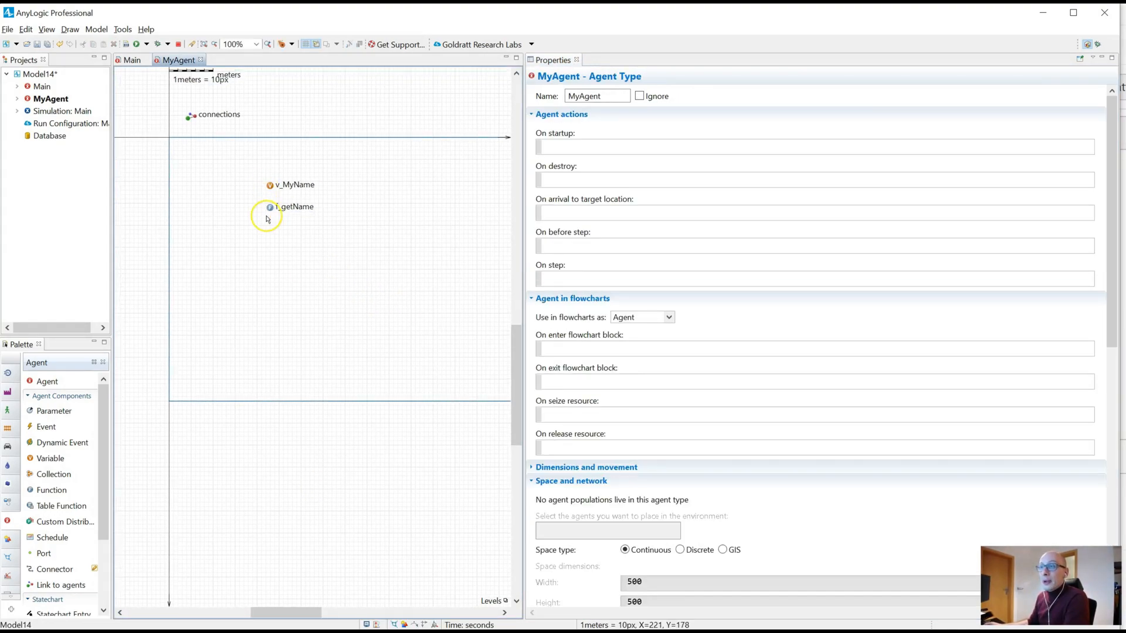
Review f_getName and the agent settings, then select the v_MyName variable.
left_click(270, 207)
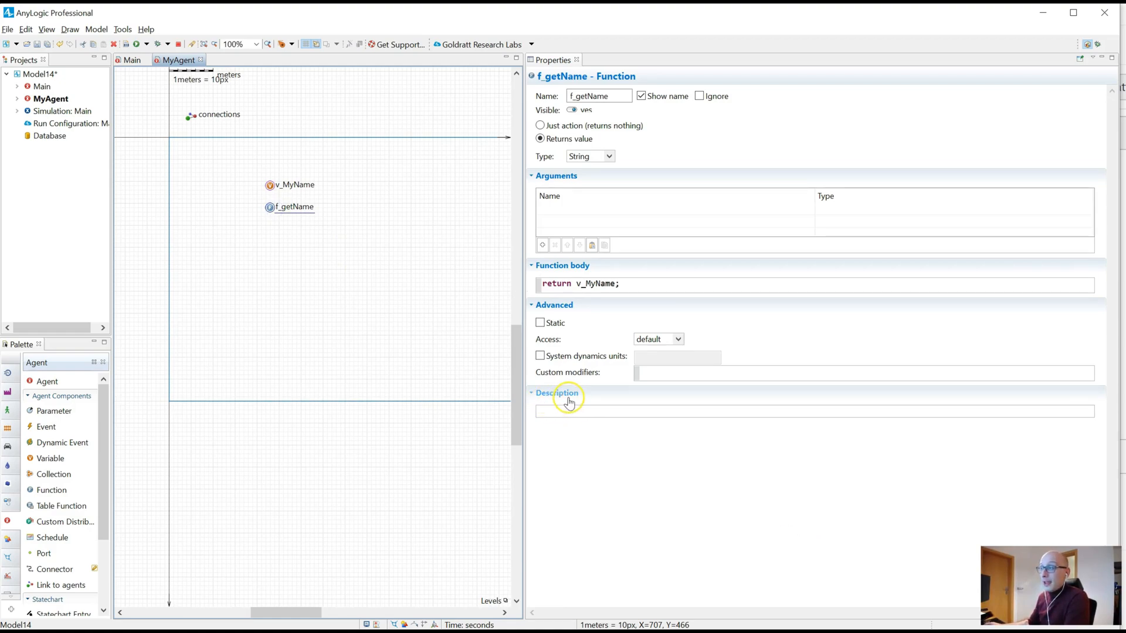
mouse_move(565, 402)
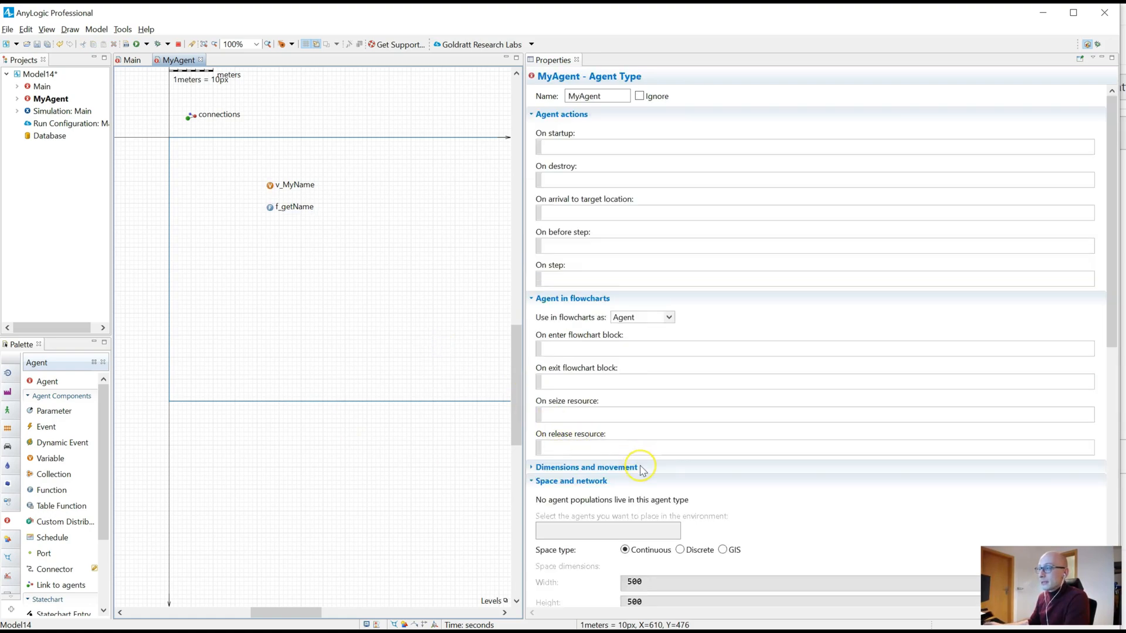
scroll("down", 3)
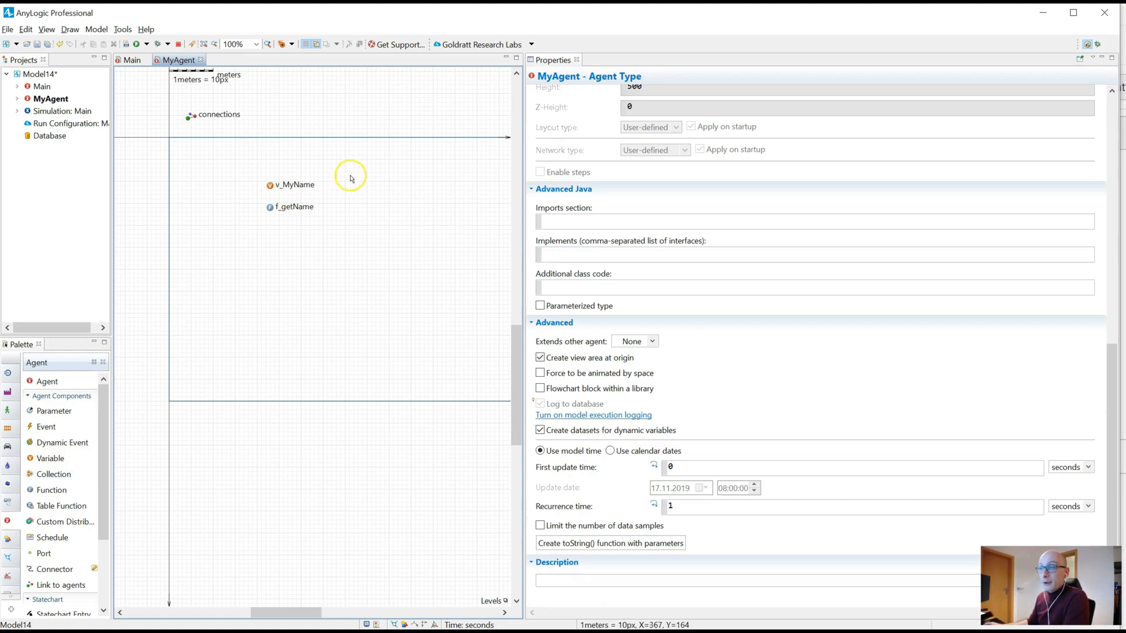
left_click(269, 185)
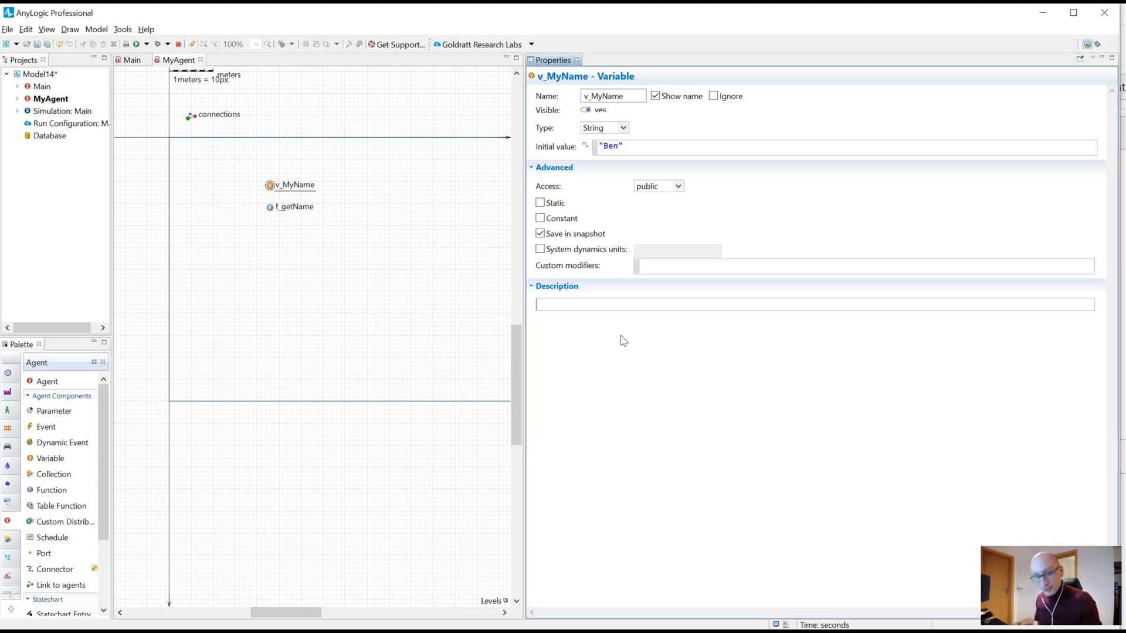
Give v_MyName the description 'This variables stores agent name.'.
type("This variables  stores")
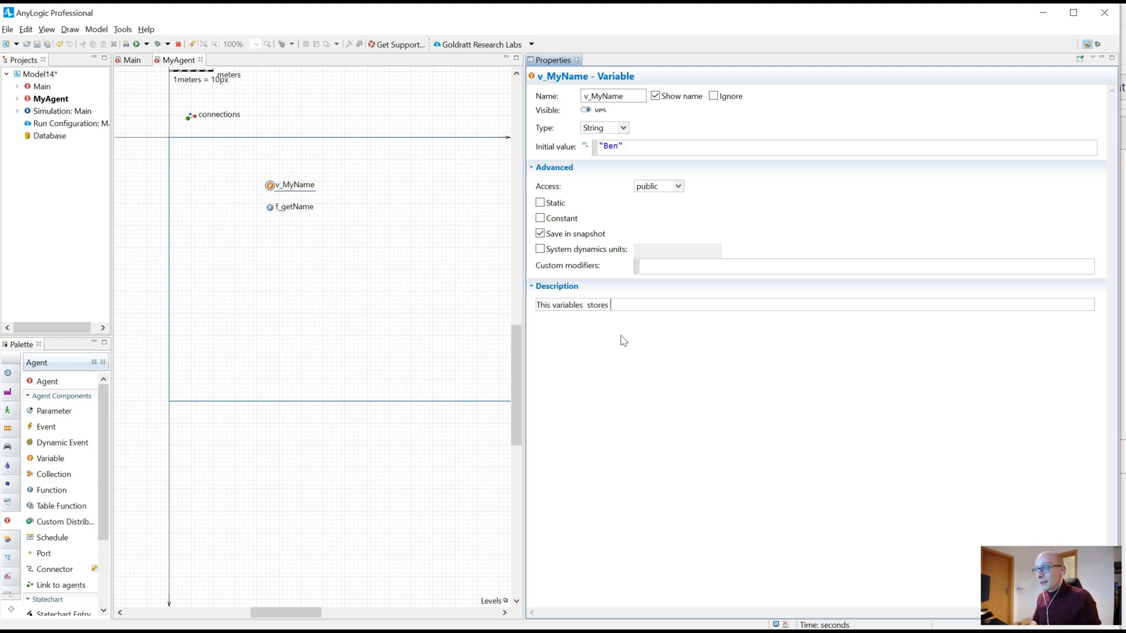
type("agent name.")
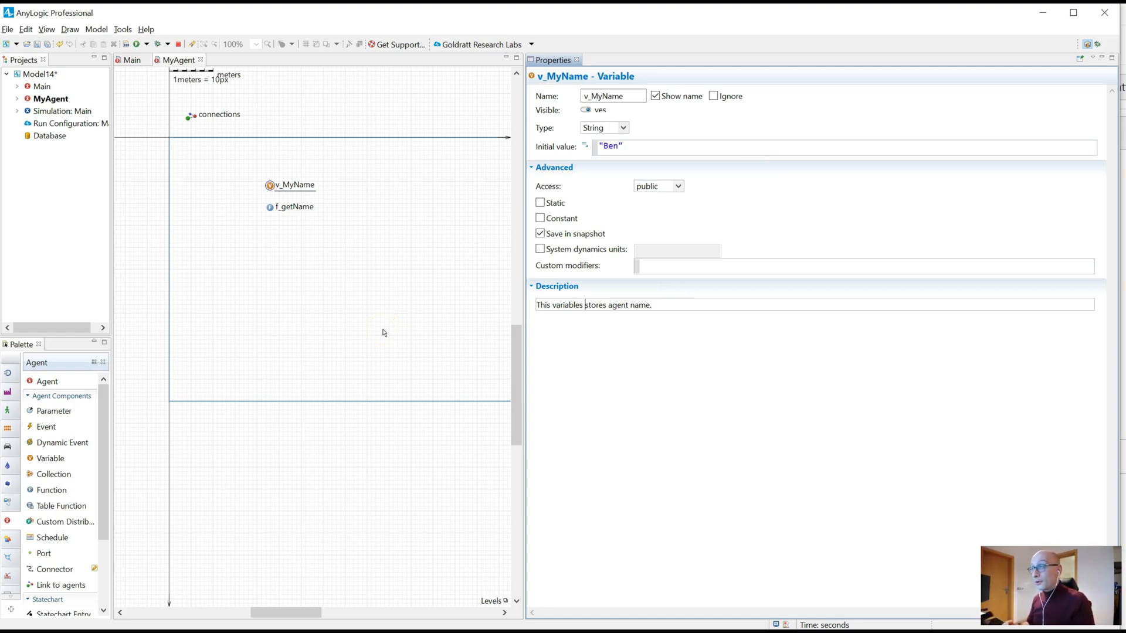
mouse_move(396, 330)
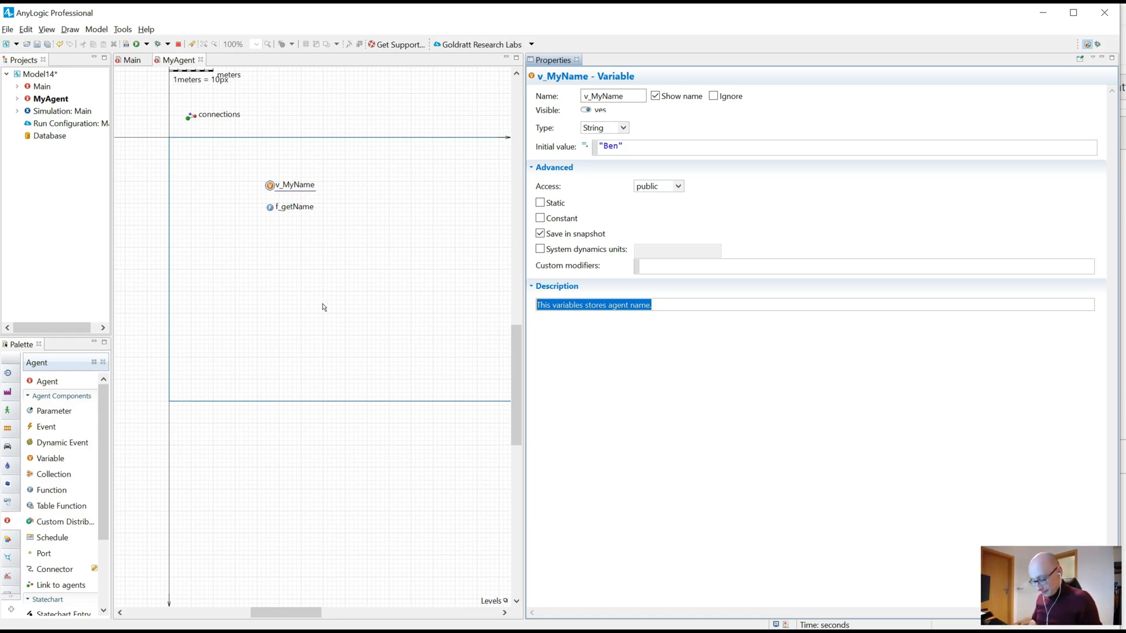
Reword v_MyName's description to 'Each agent needs a name because model part X relies on names.'.
type("Each agent needs a")
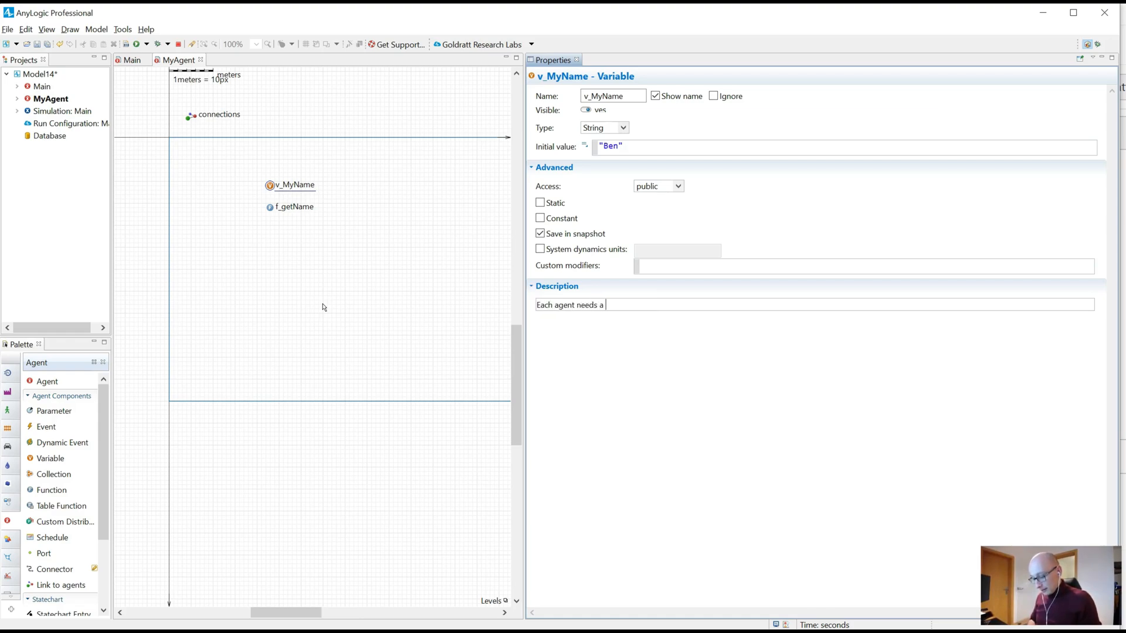
type("name because")
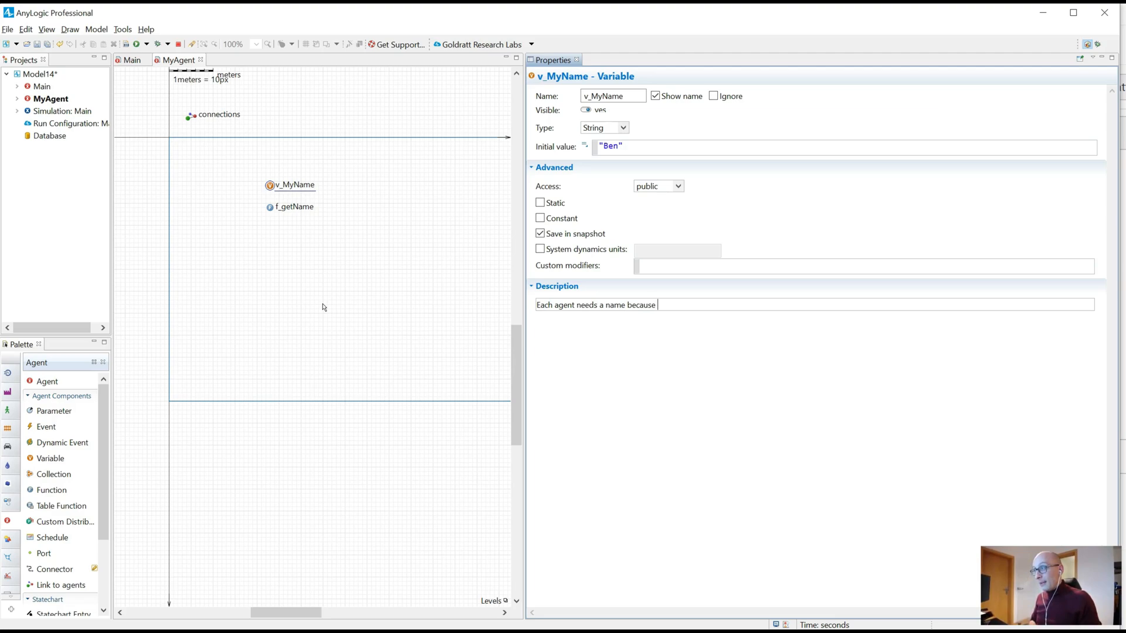
type("model part X re")
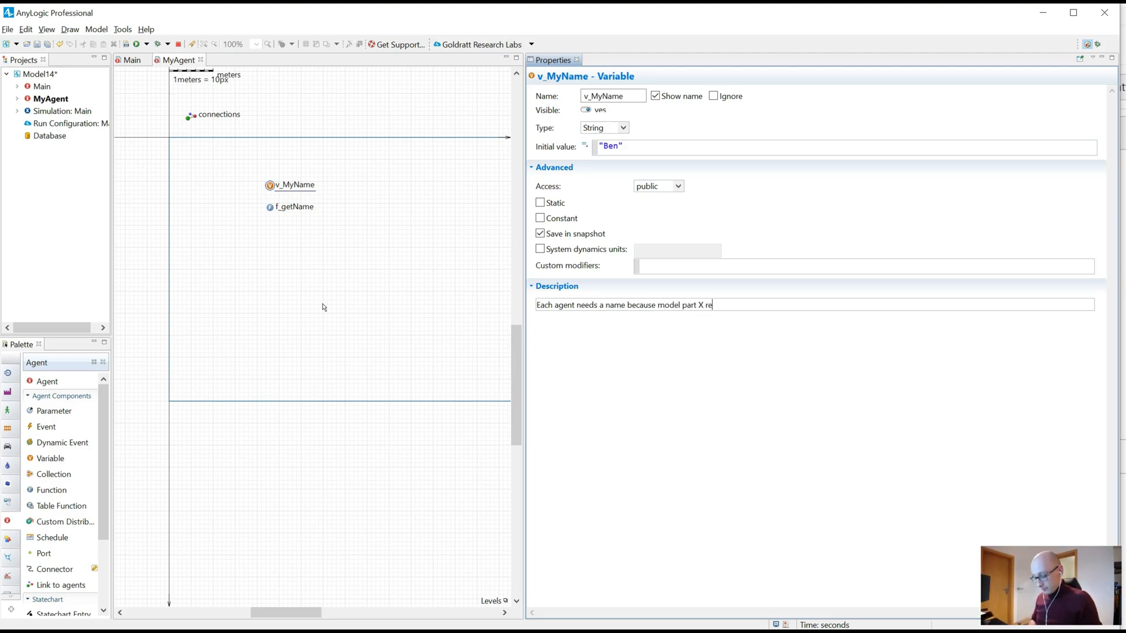
type("lies on names.")
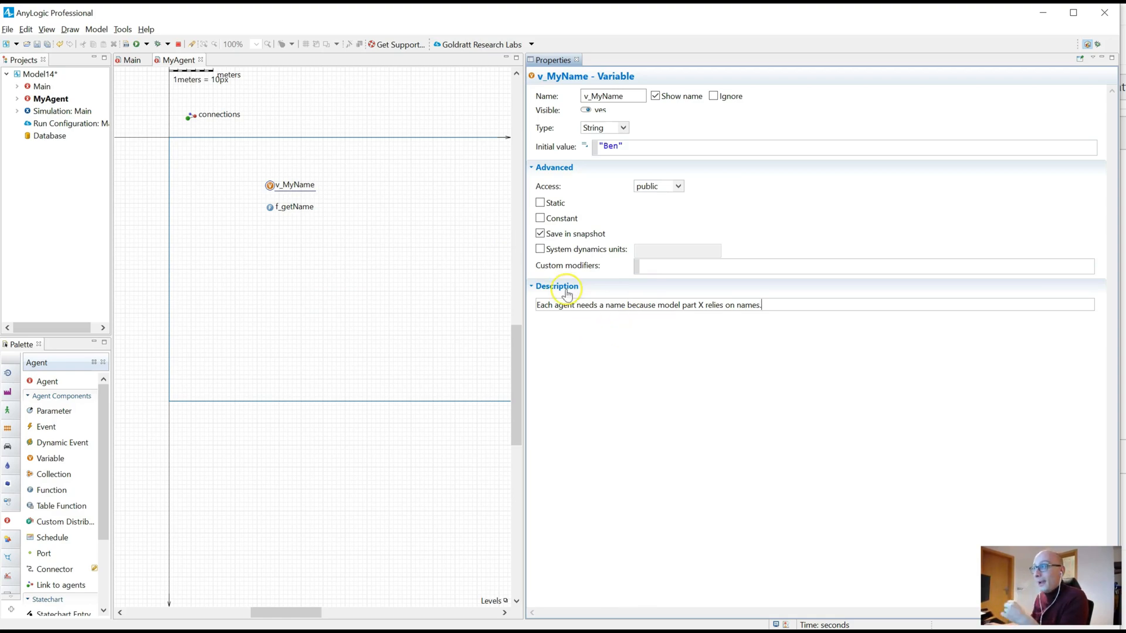
left_click(288, 207)
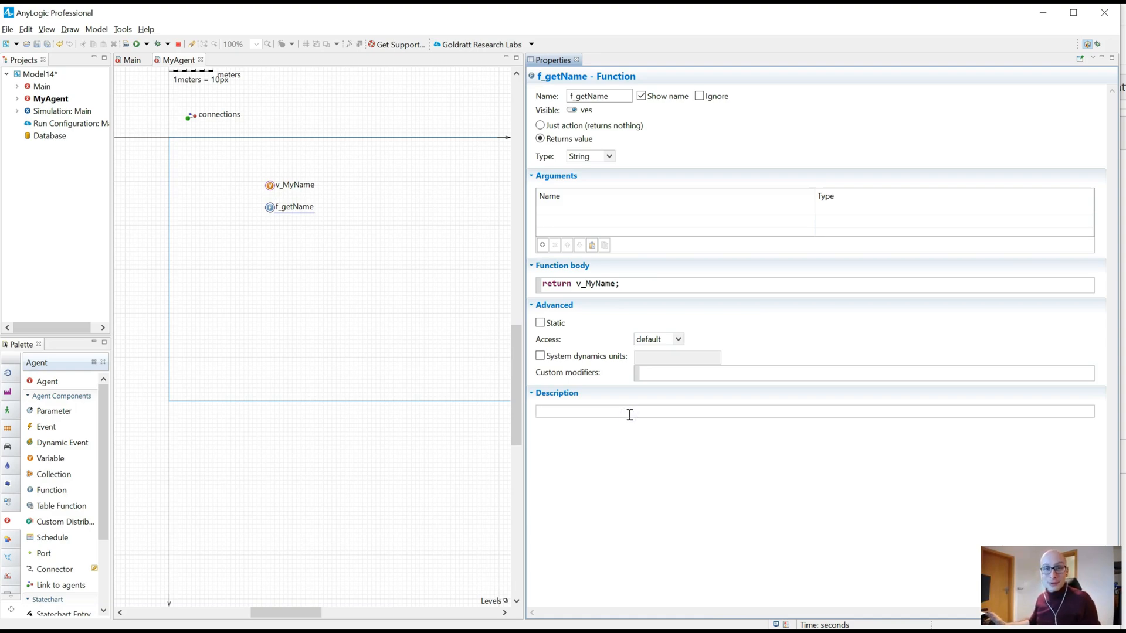
Set the v_MyName variable's access to private.
left_click(629, 411)
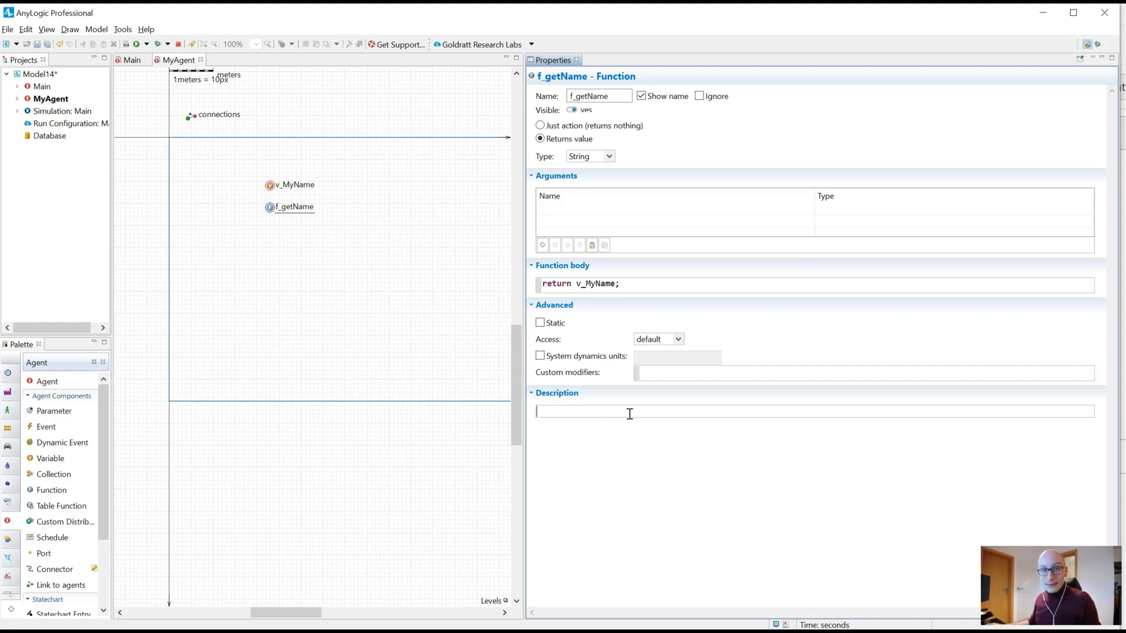
left_click(290, 184)
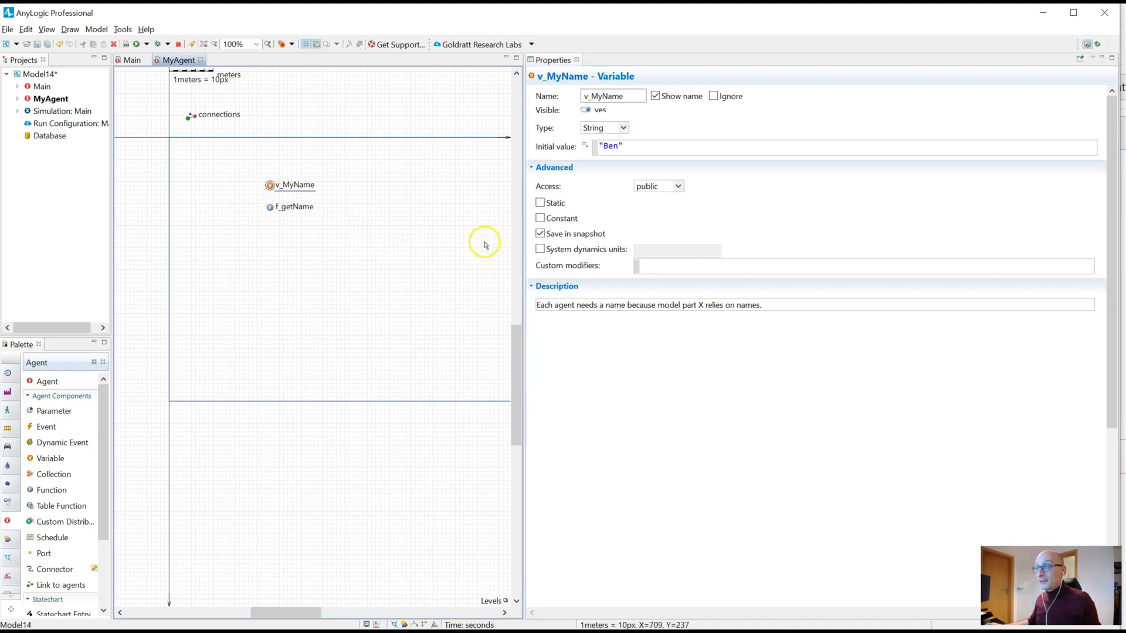
left_click(675, 186)
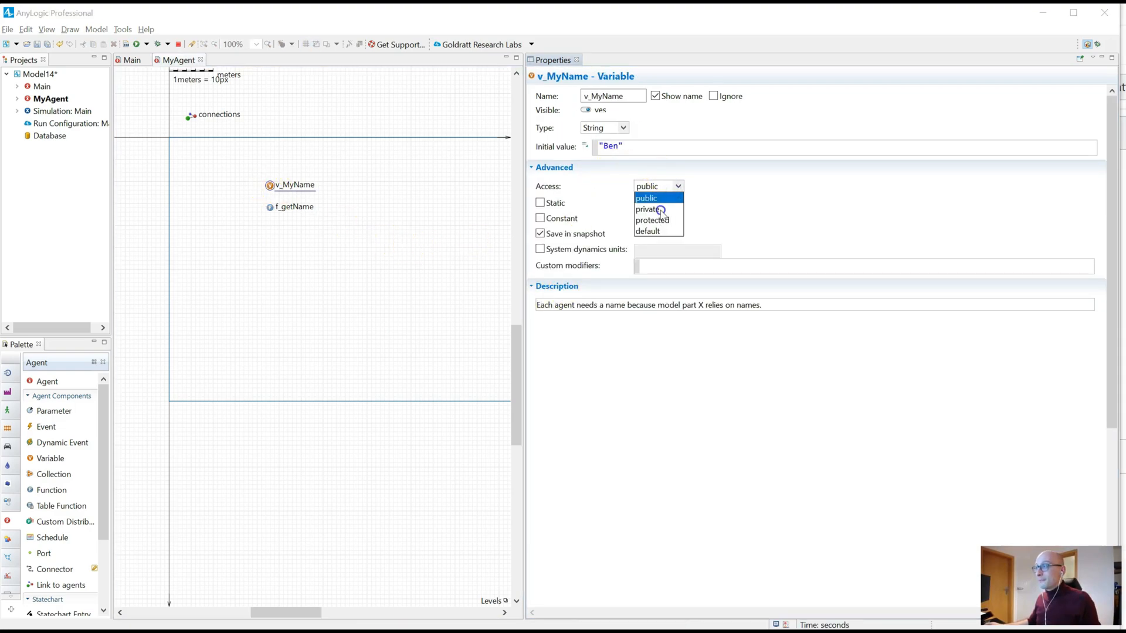
left_click(291, 207)
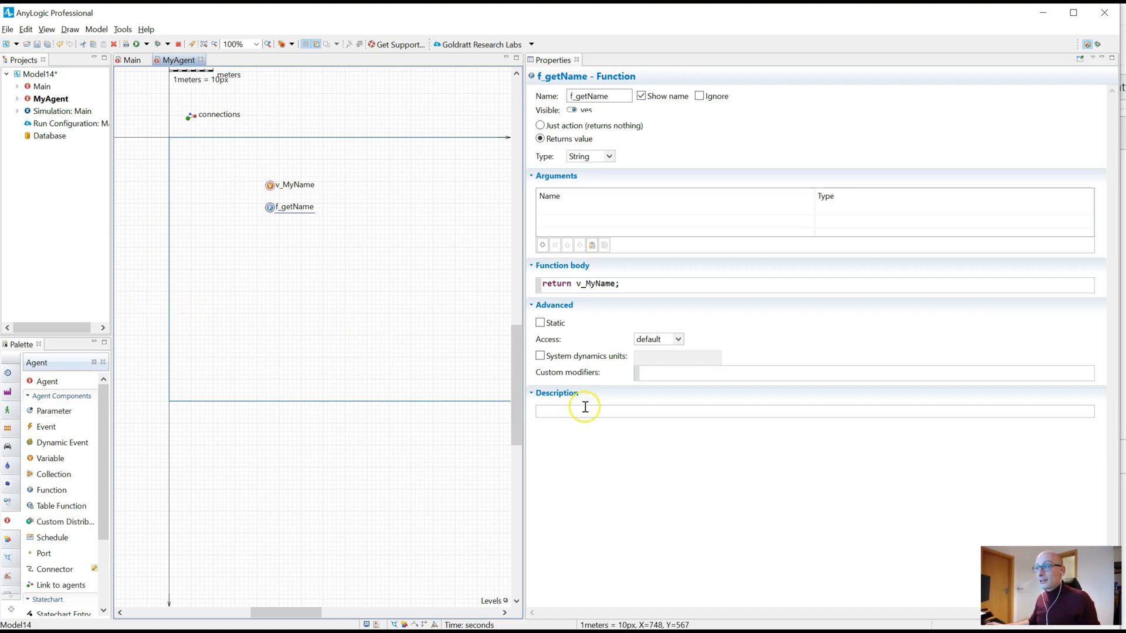
Set the f_getName function's access to public.
left_click(678, 339)
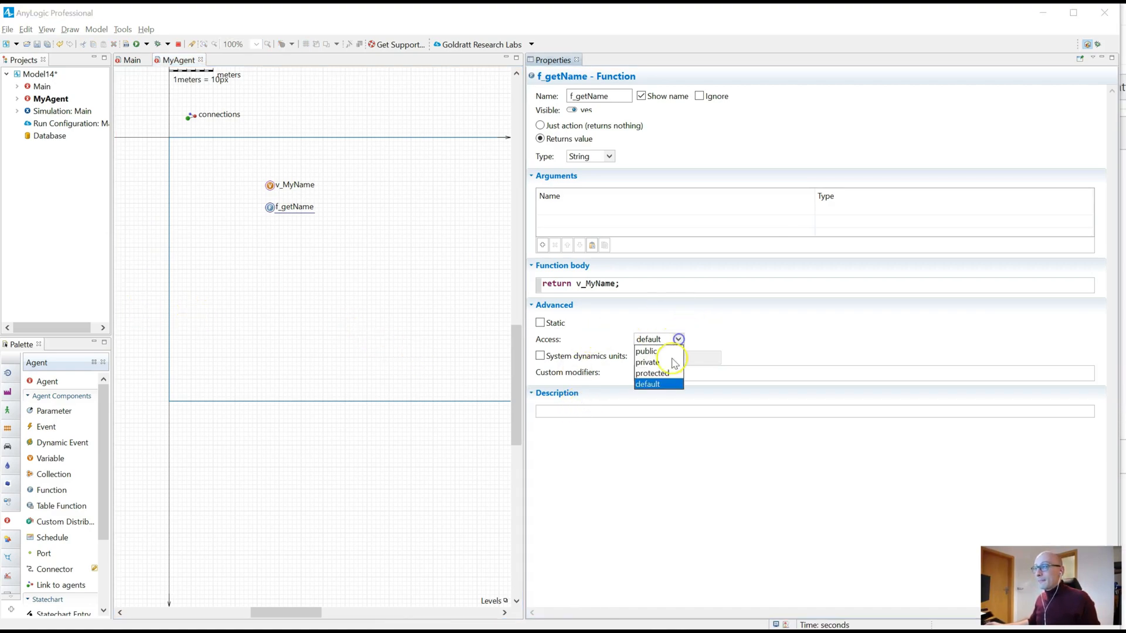
left_click(646, 351)
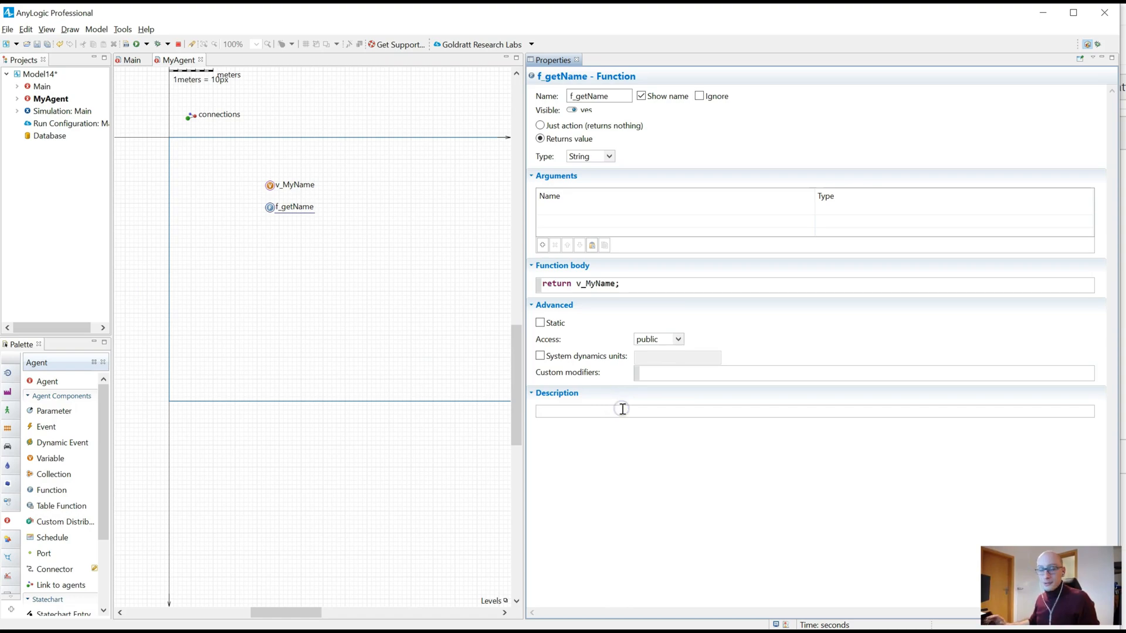
left_click(622, 410)
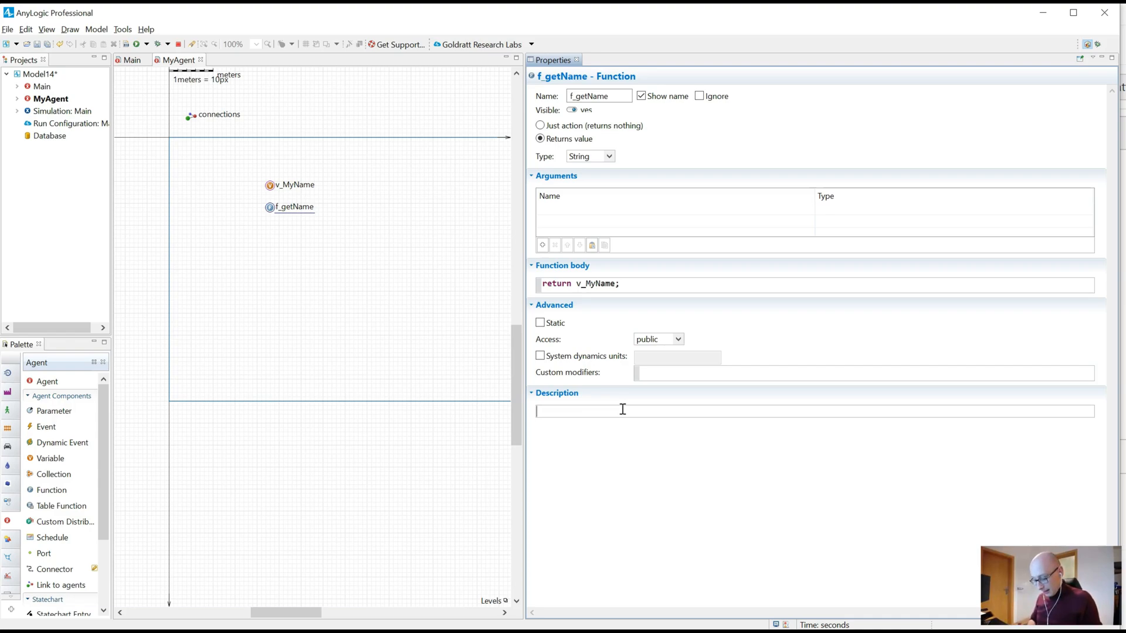
Enter 'Use since v_MyName is private.' as f_getName's description, then go to Main.
type("Use since v_")
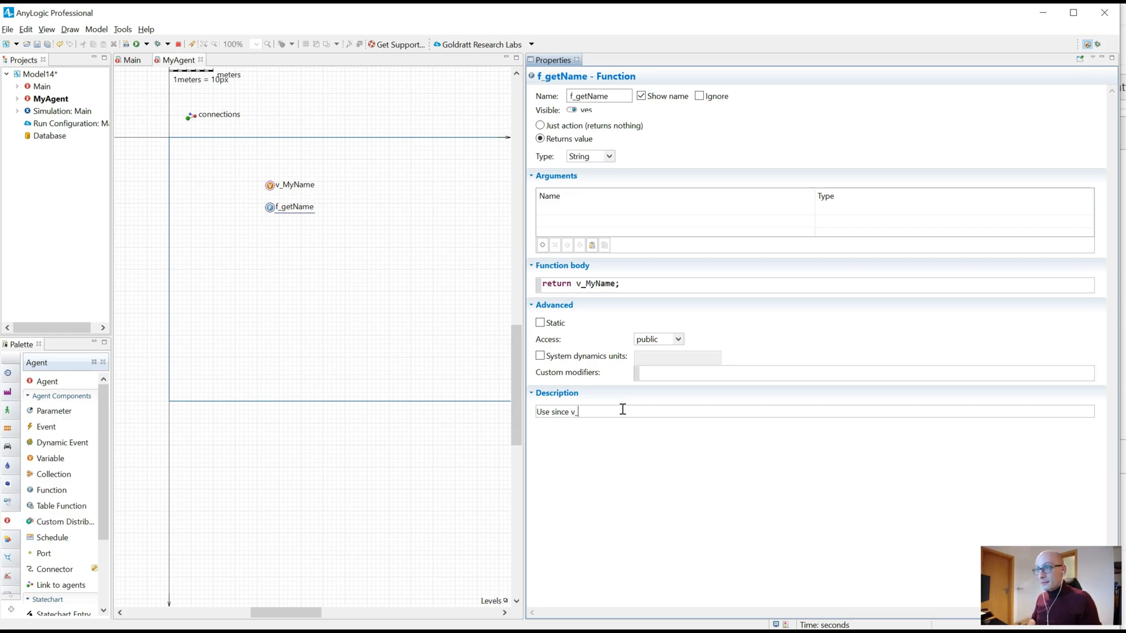
type("MyName is")
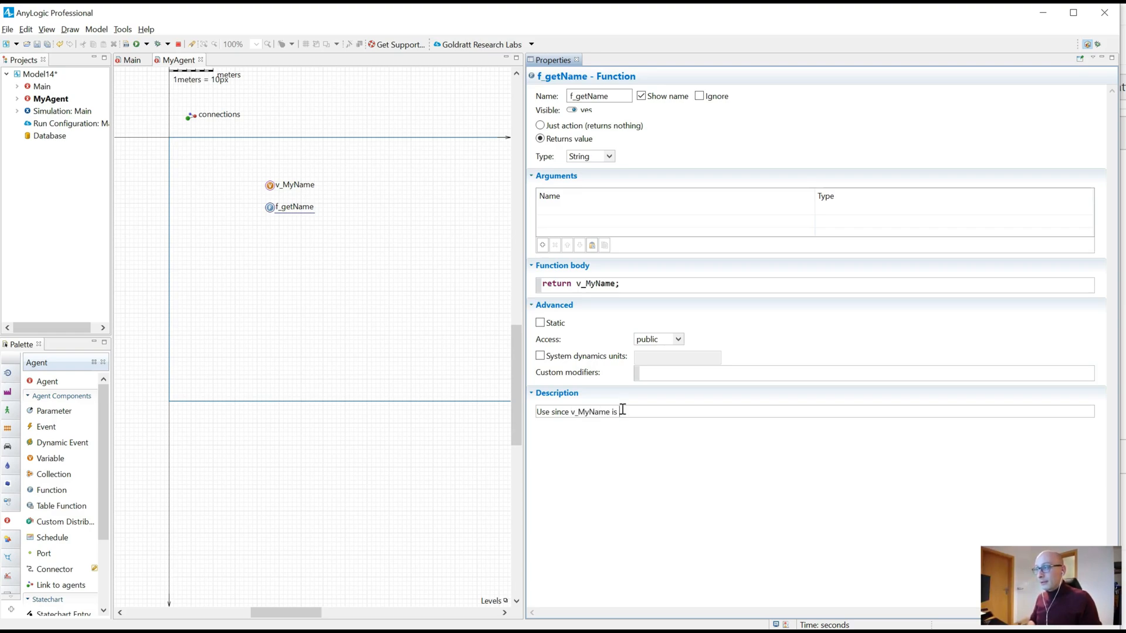
type("private.")
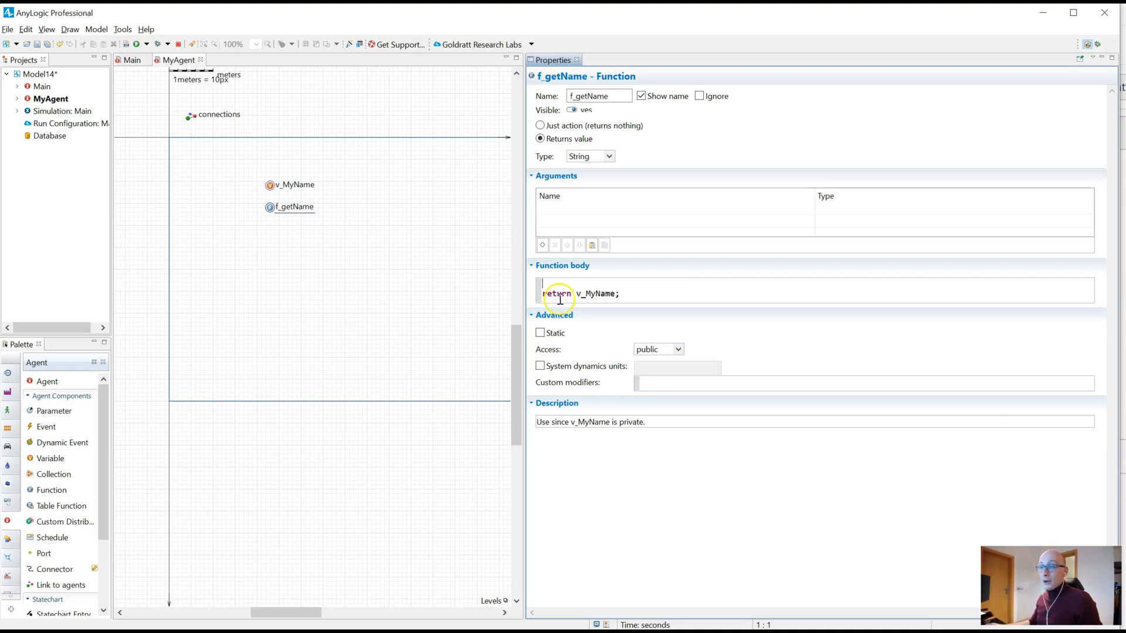
mouse_move(624, 284)
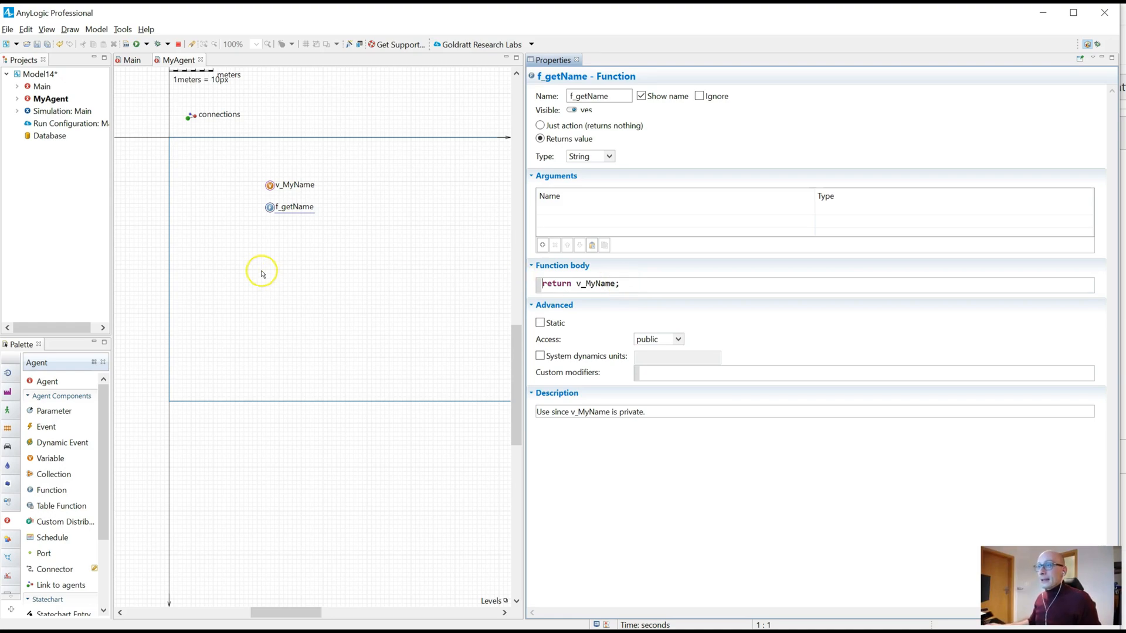
mouse_move(266, 279)
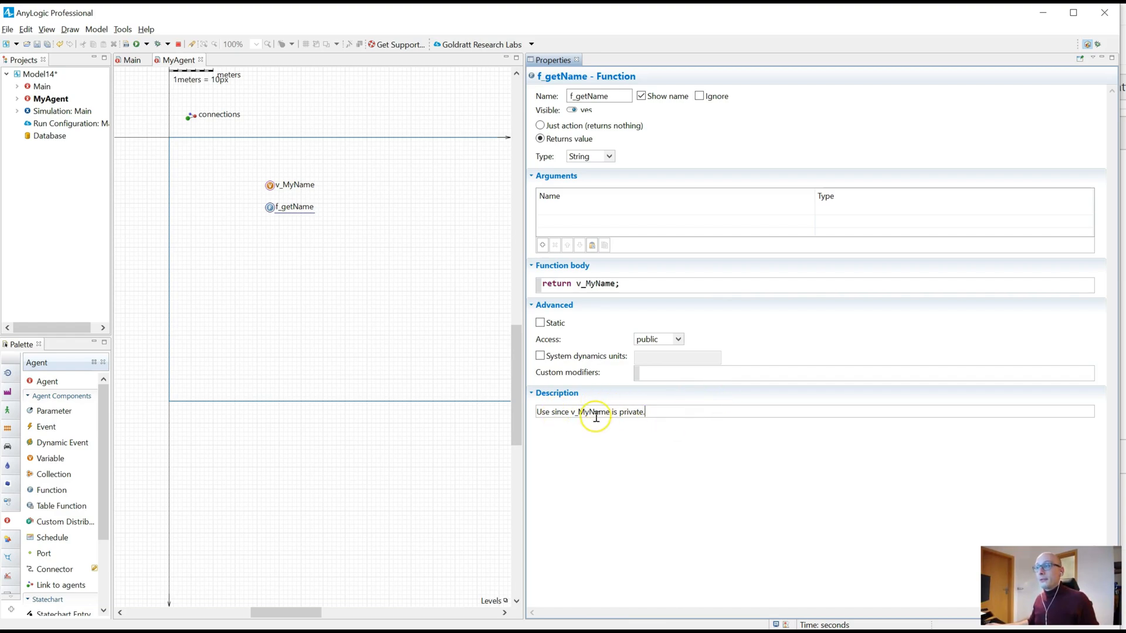
mouse_move(625, 415)
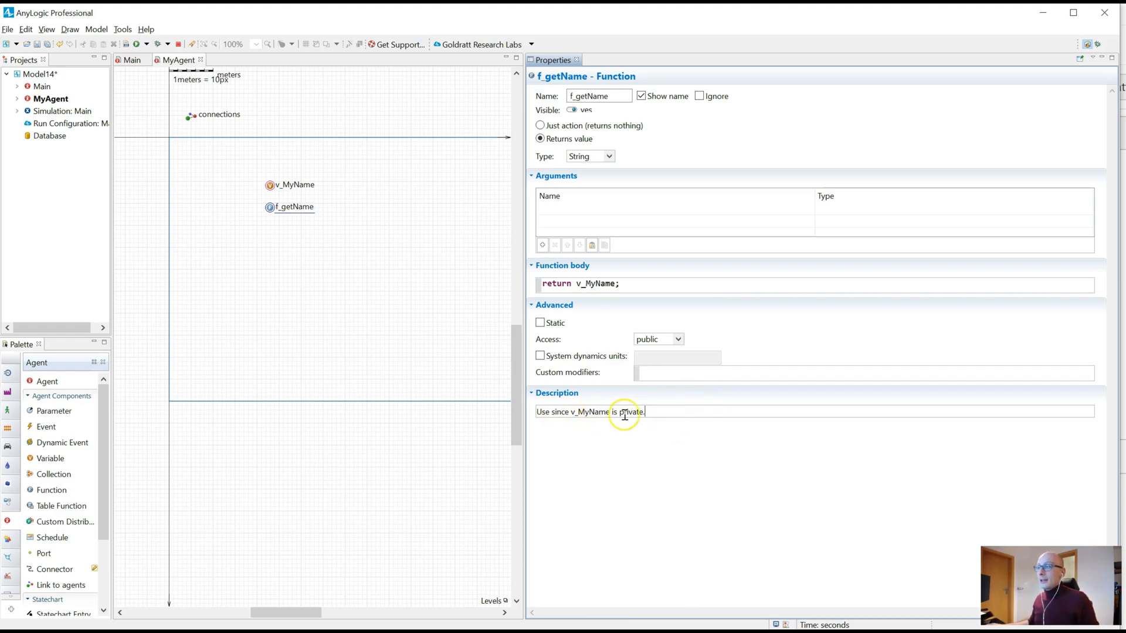
left_click(130, 60)
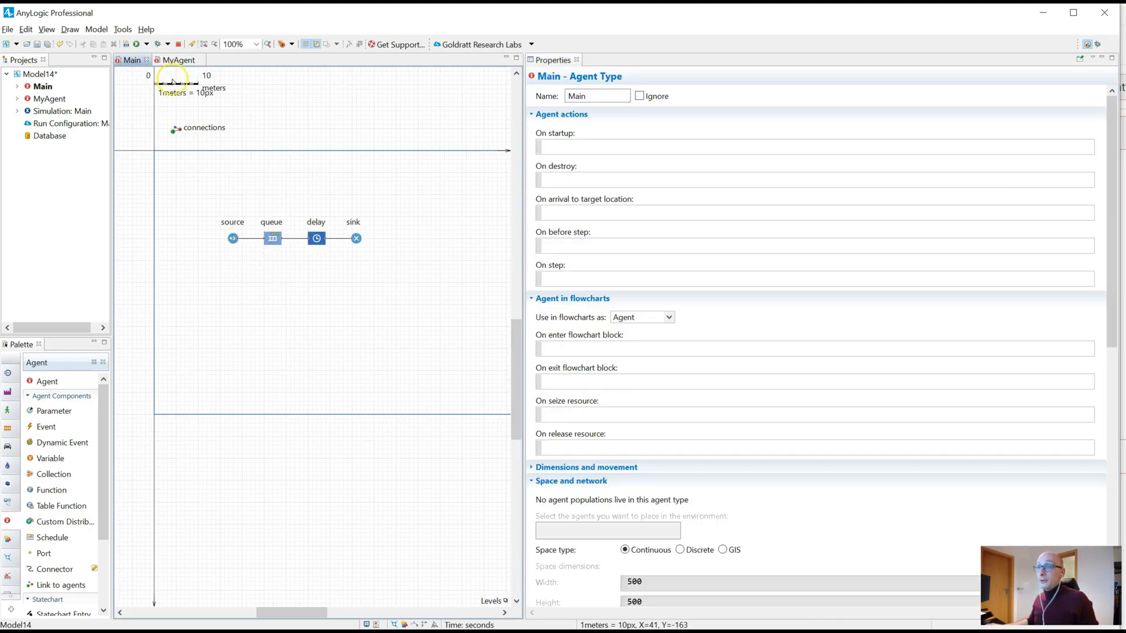
mouse_move(191, 170)
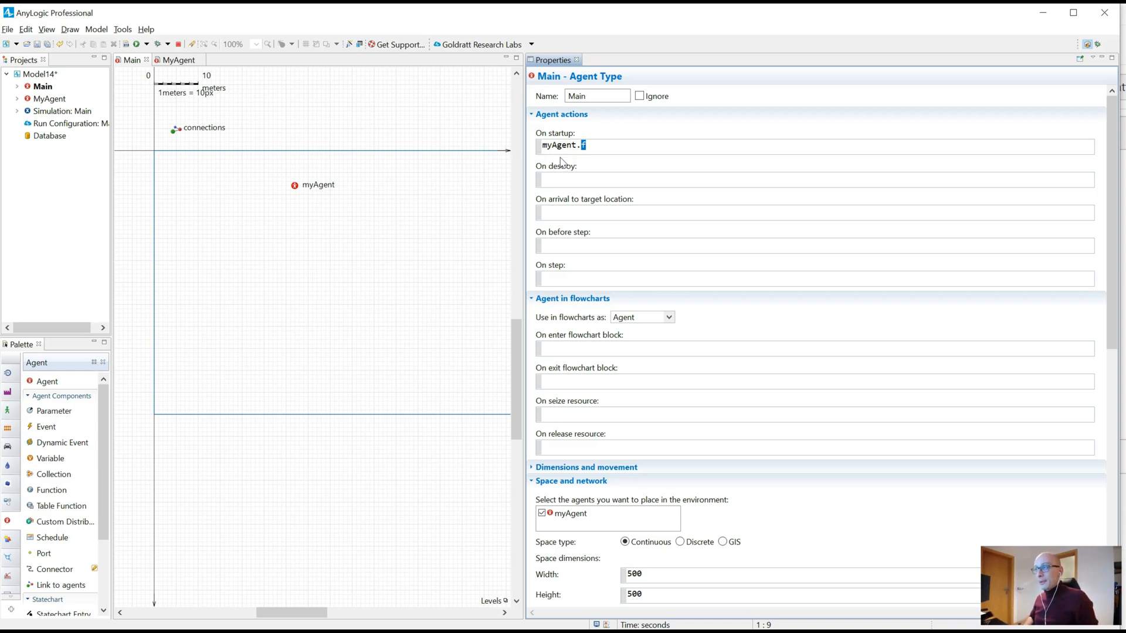
Type myAgent.f in Main's On startup code to see f_getName suggested with its description.
type("f")
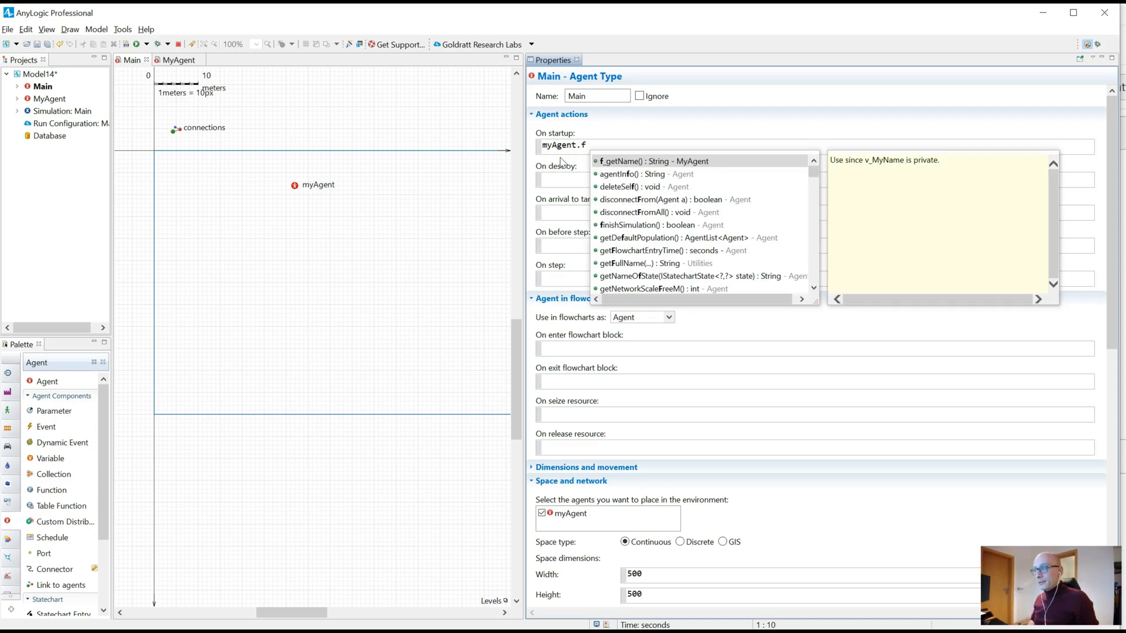
mouse_move(569, 169)
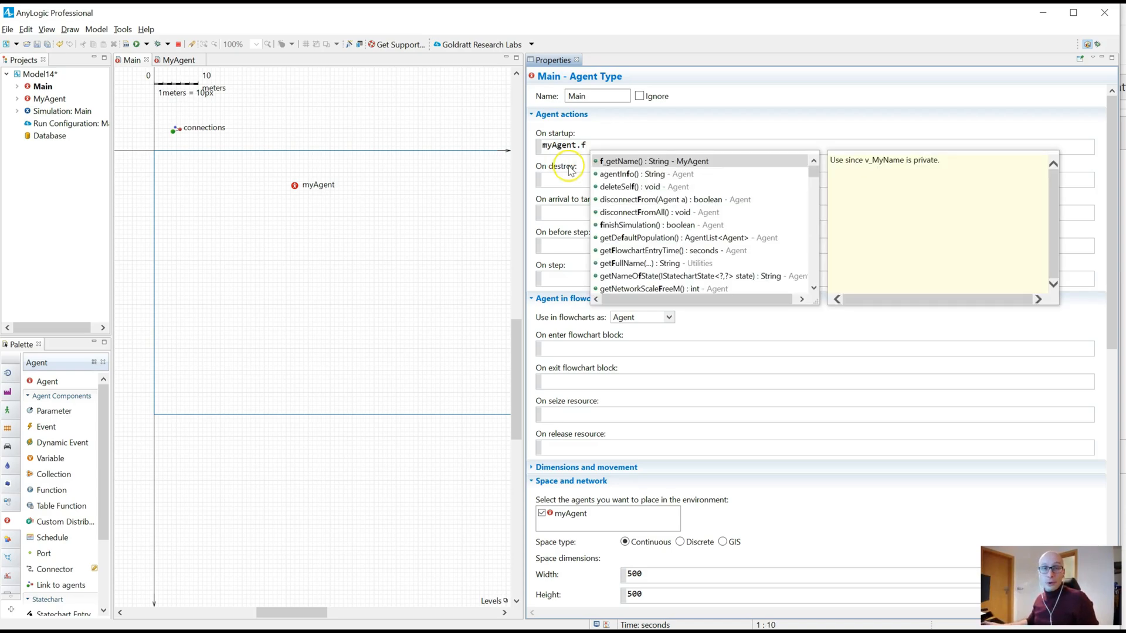
mouse_move(725, 177)
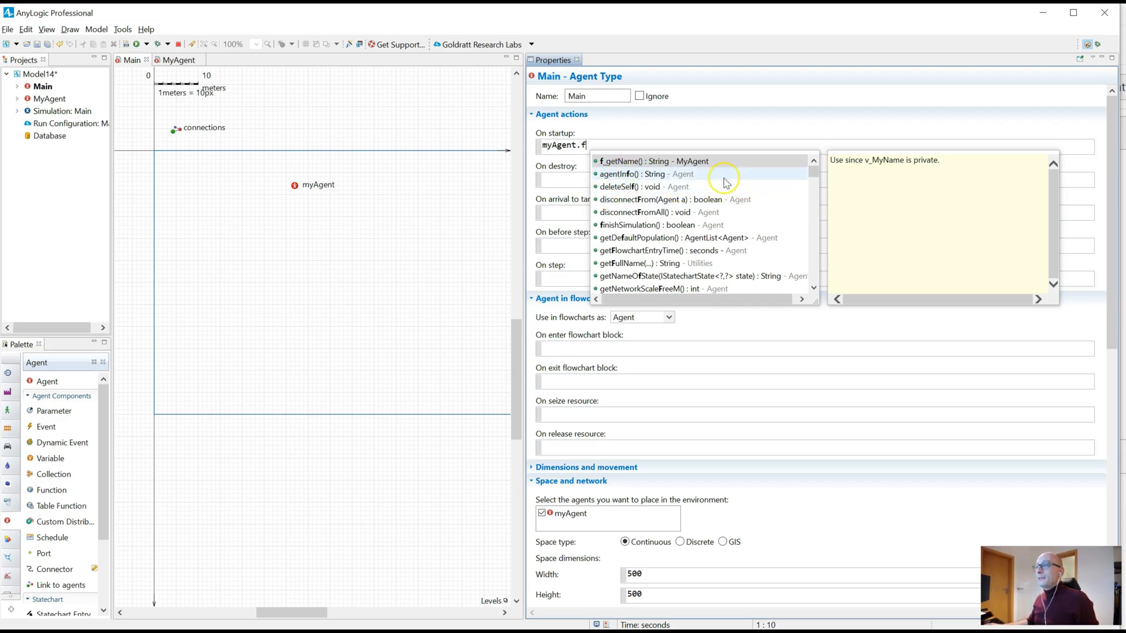
mouse_move(666, 250)
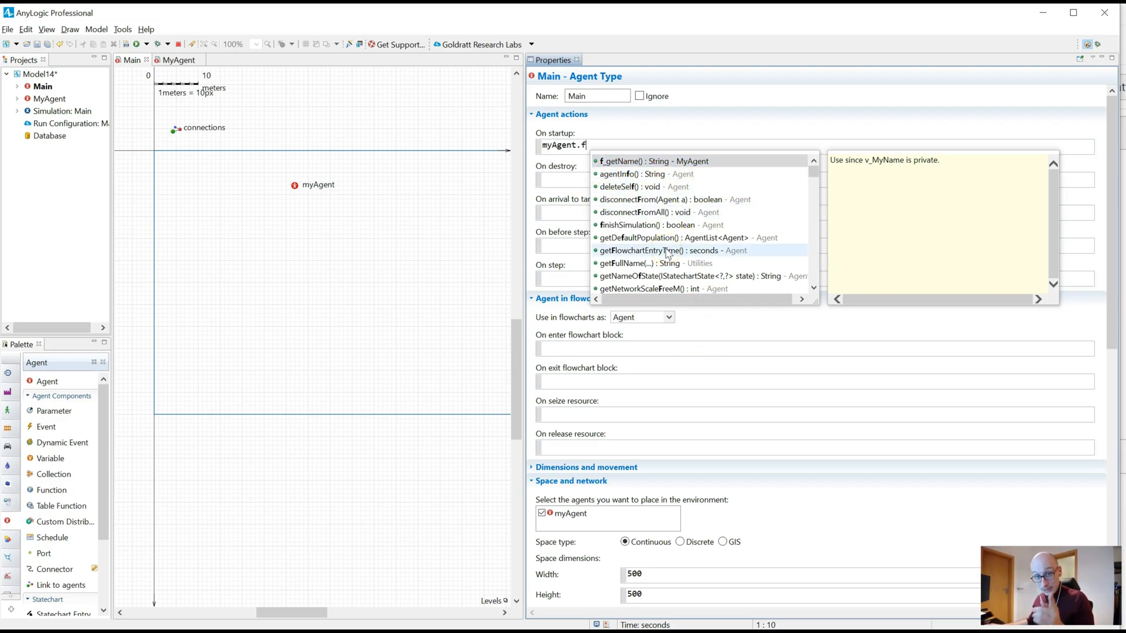
mouse_move(641, 225)
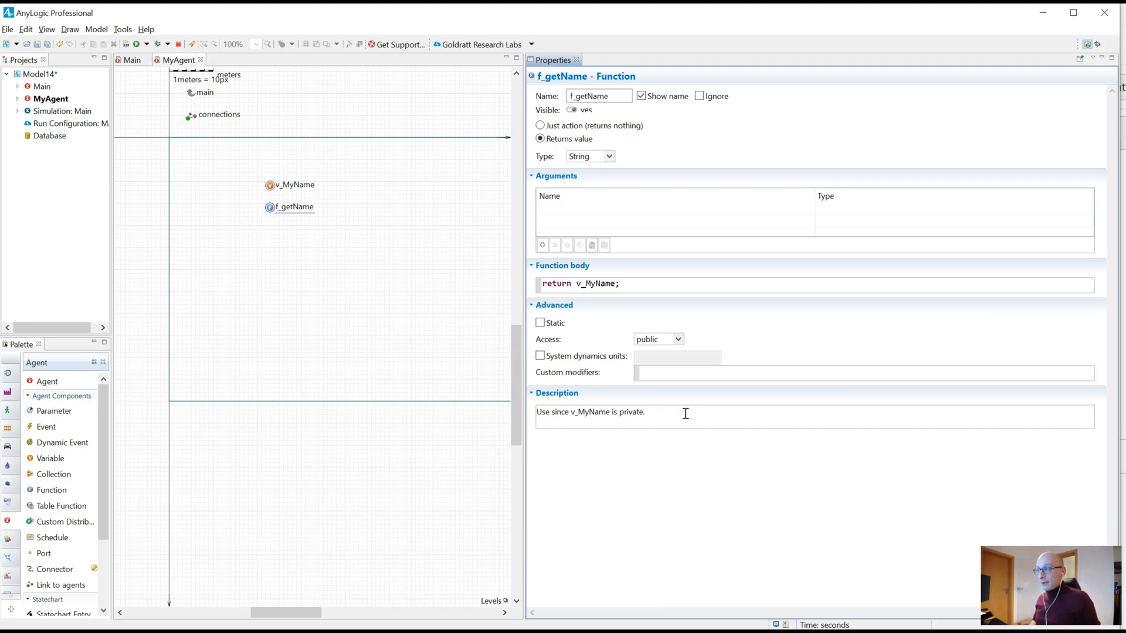
type("@")
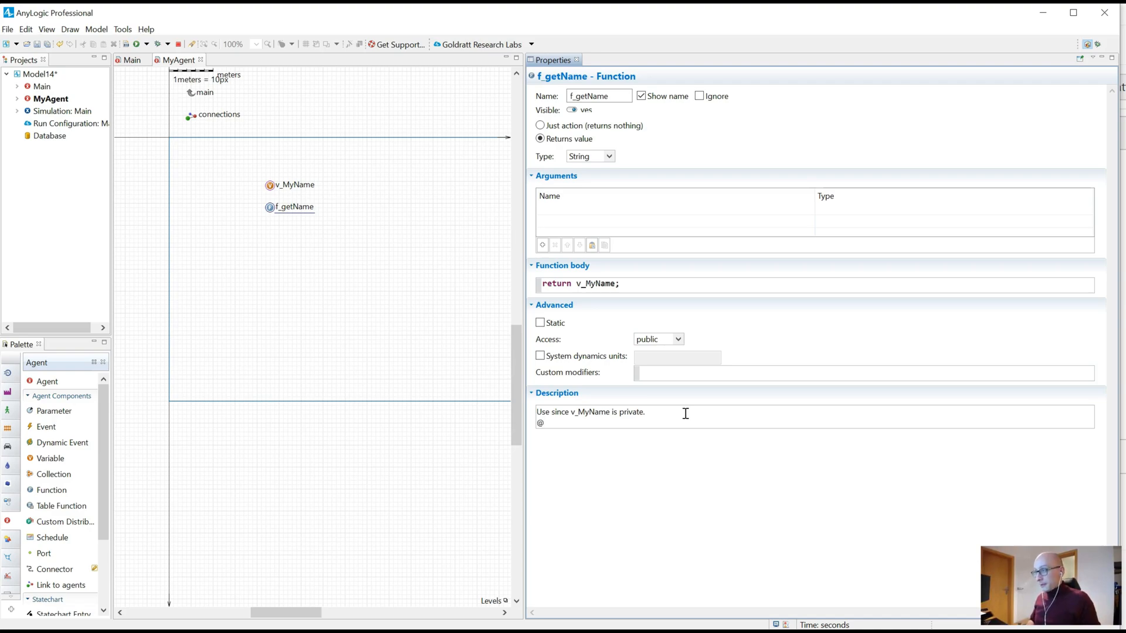
type("reu")
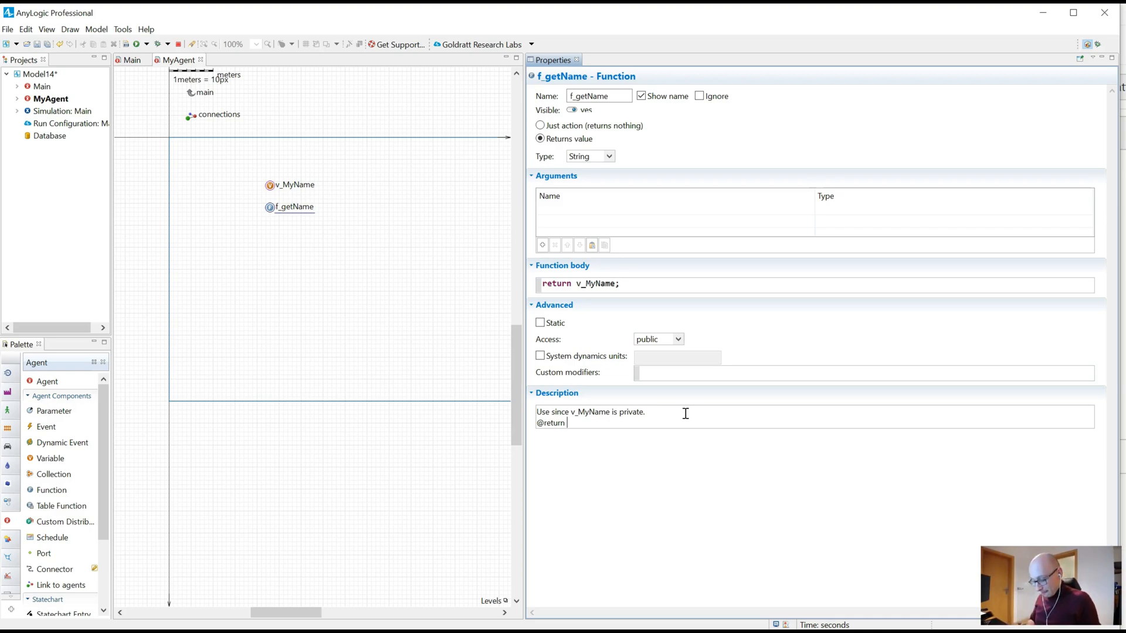
type("gives you")
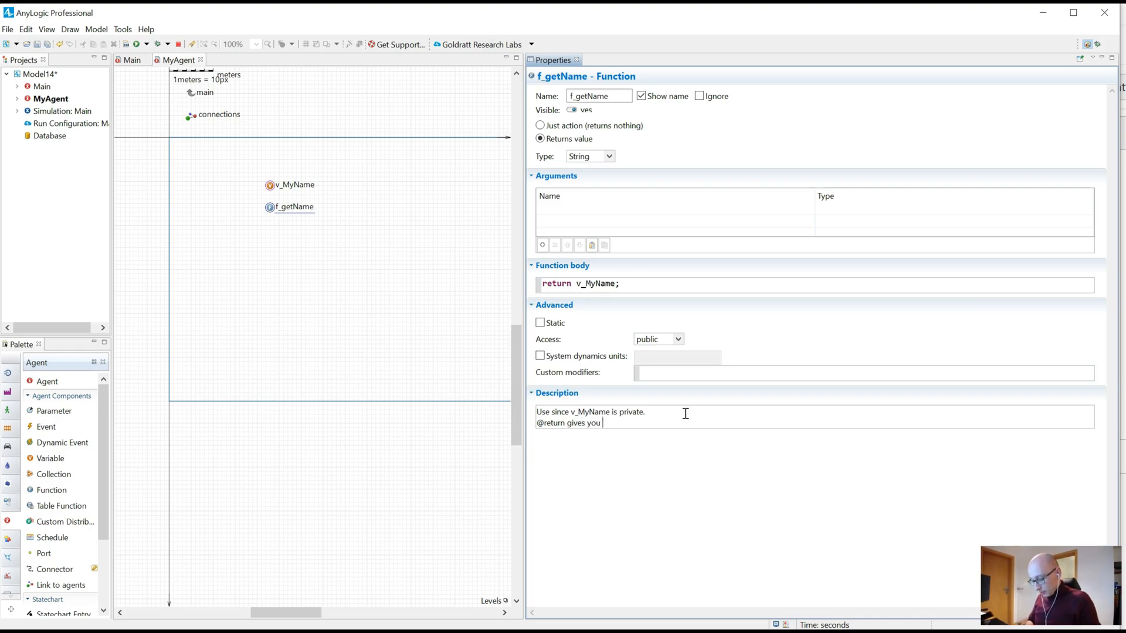
type("the current name iof the agent")
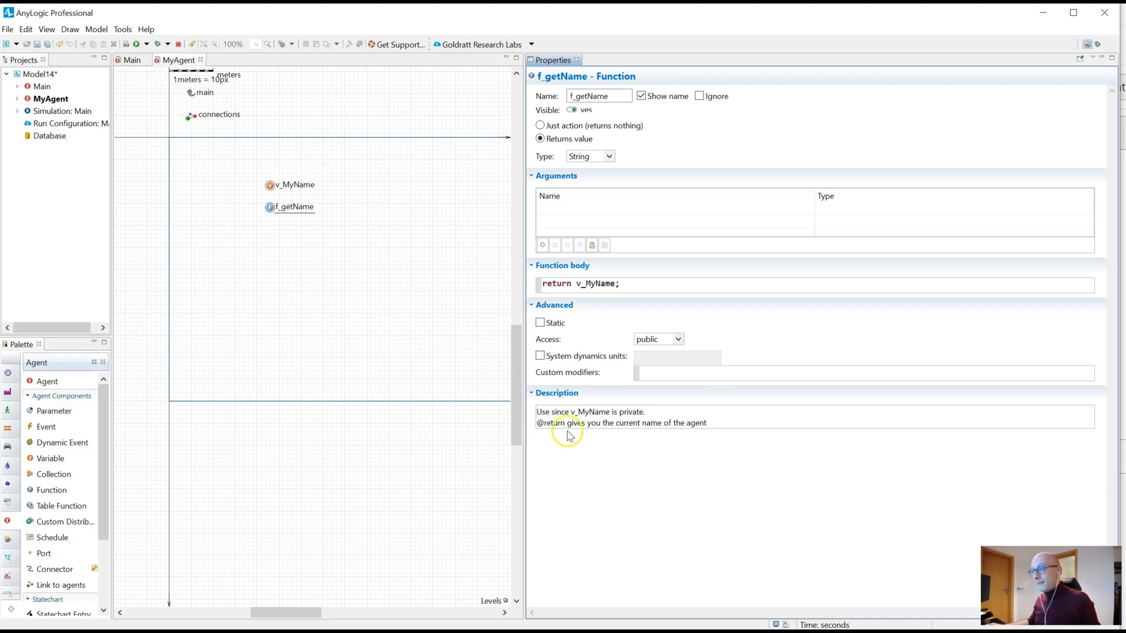
left_click(130, 60)
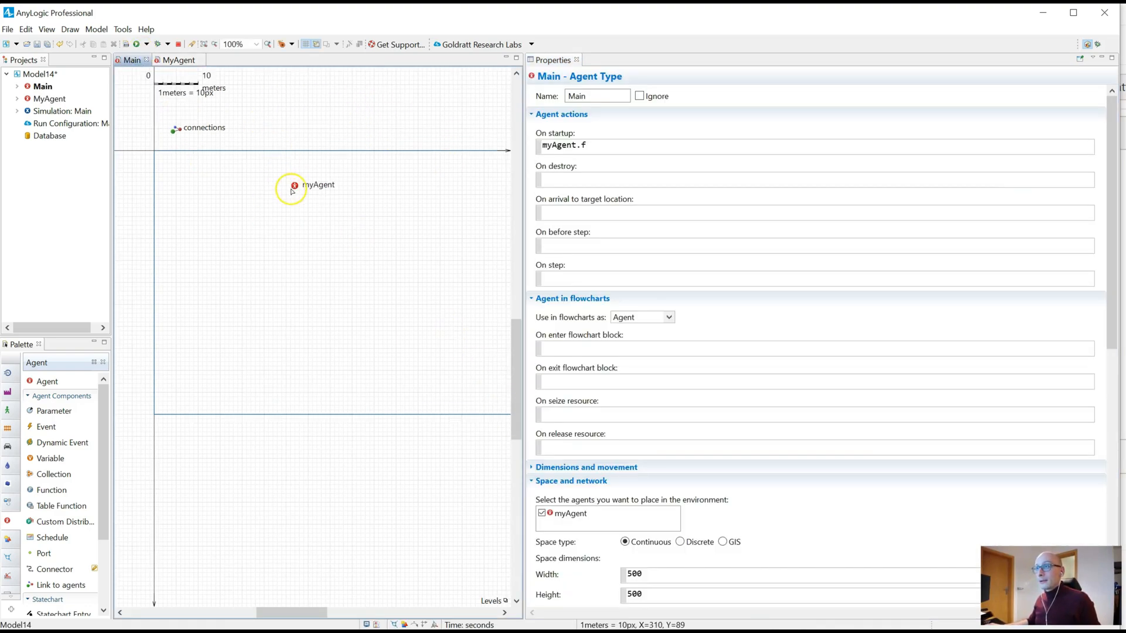
Confirm Main's startup completion shows f_getName's return note, then return to f_getName.
left_click(644, 145)
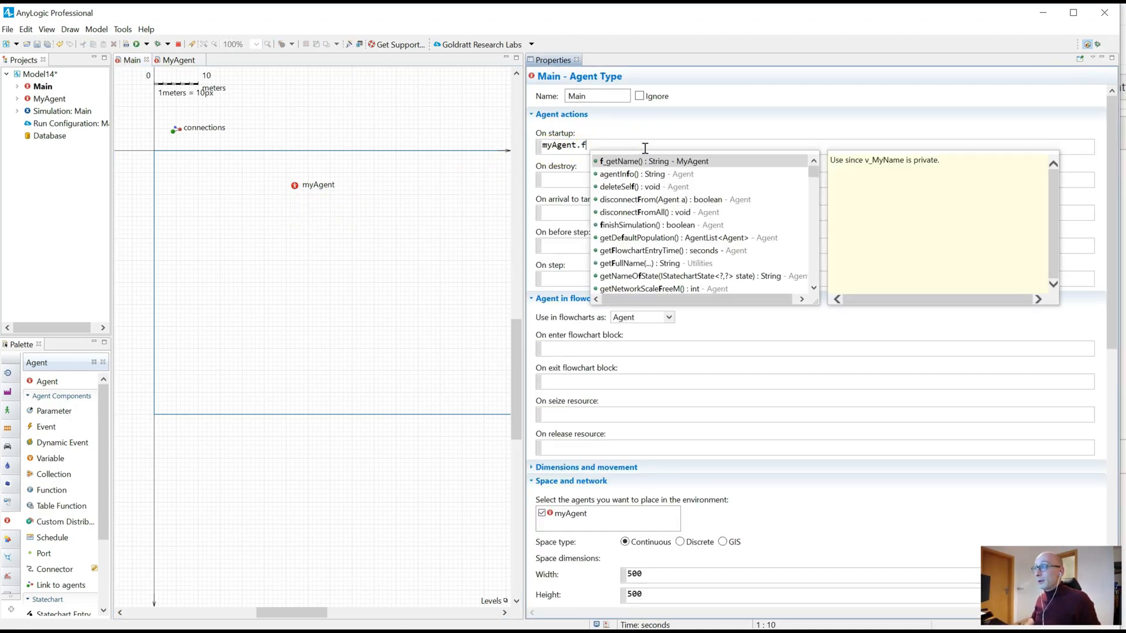
key("Escape")
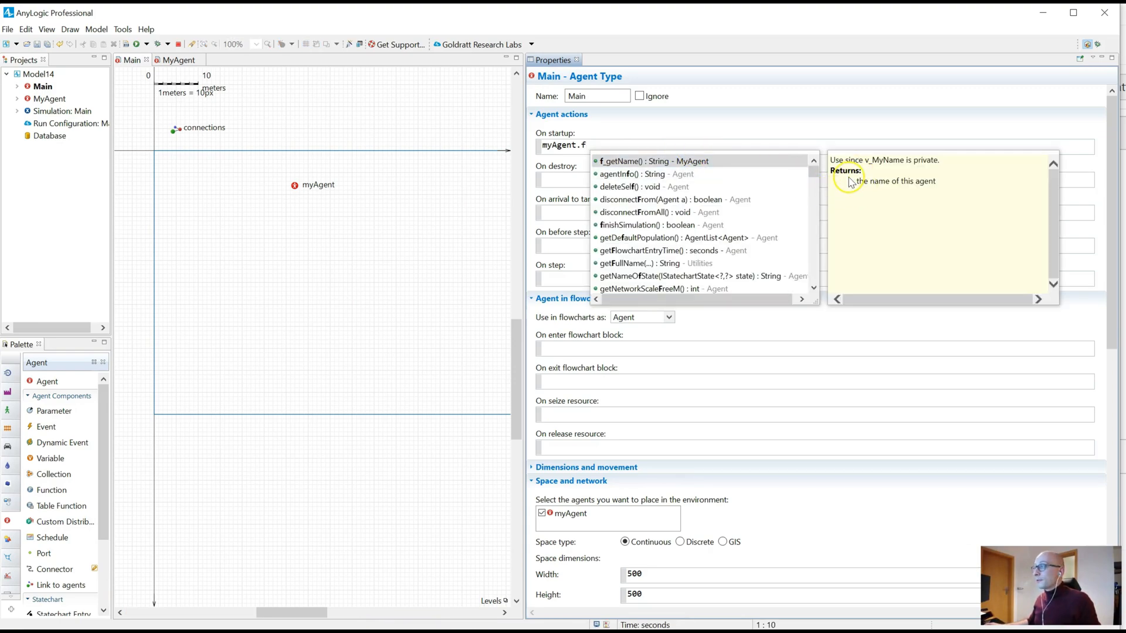
mouse_move(840, 174)
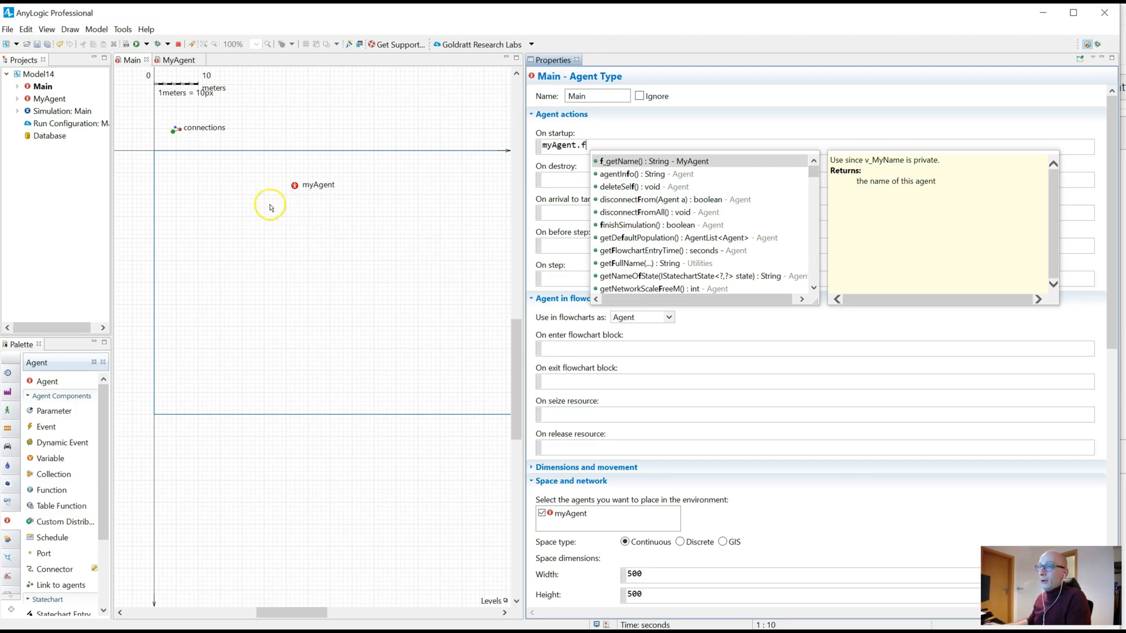
left_click(637, 219)
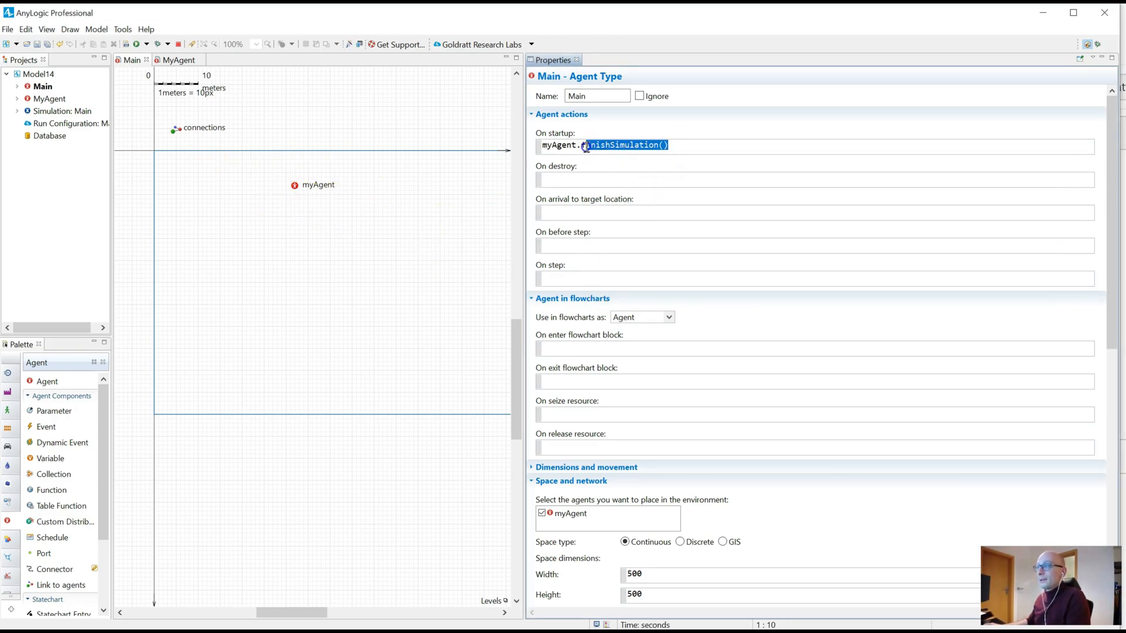
left_click(176, 60)
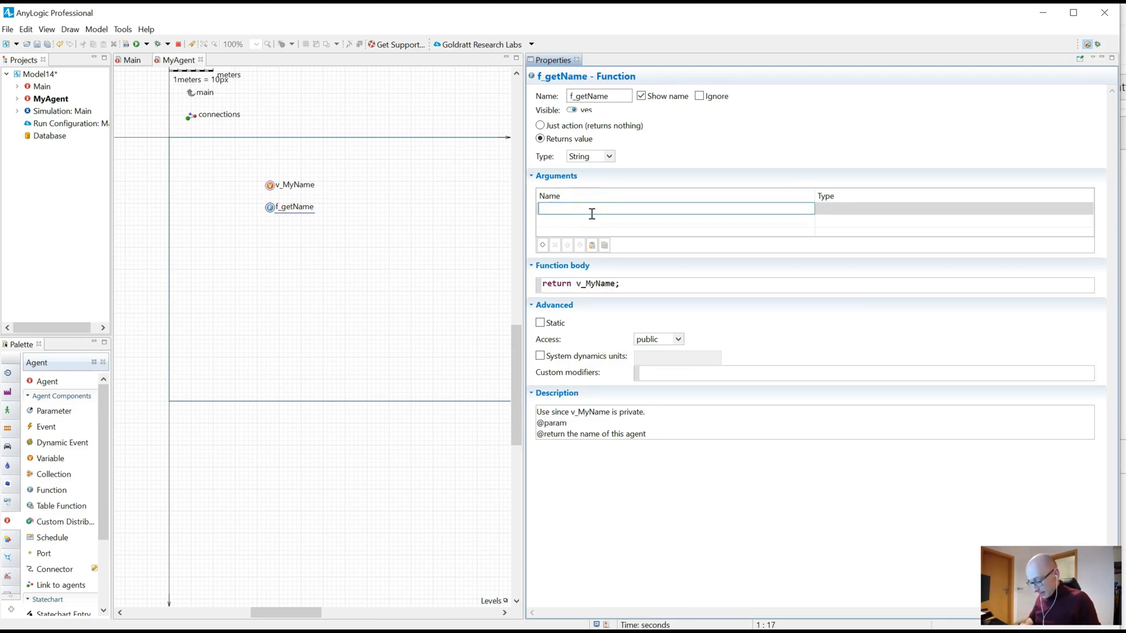
Add a double argument named someInput to f_getName.
type("some")
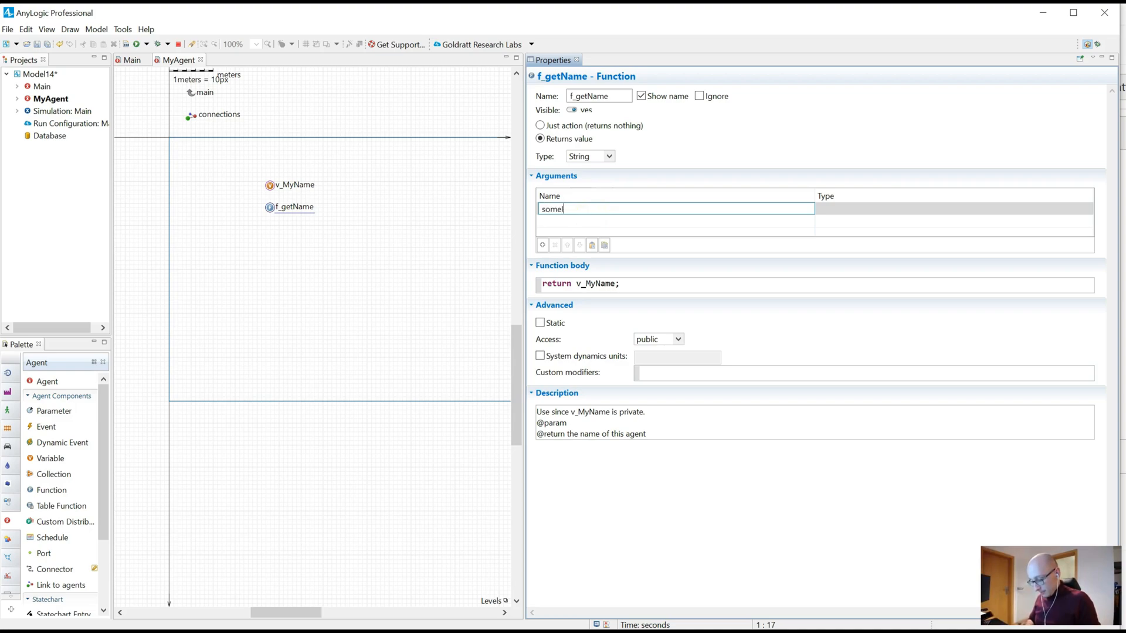
left_click(953, 208)
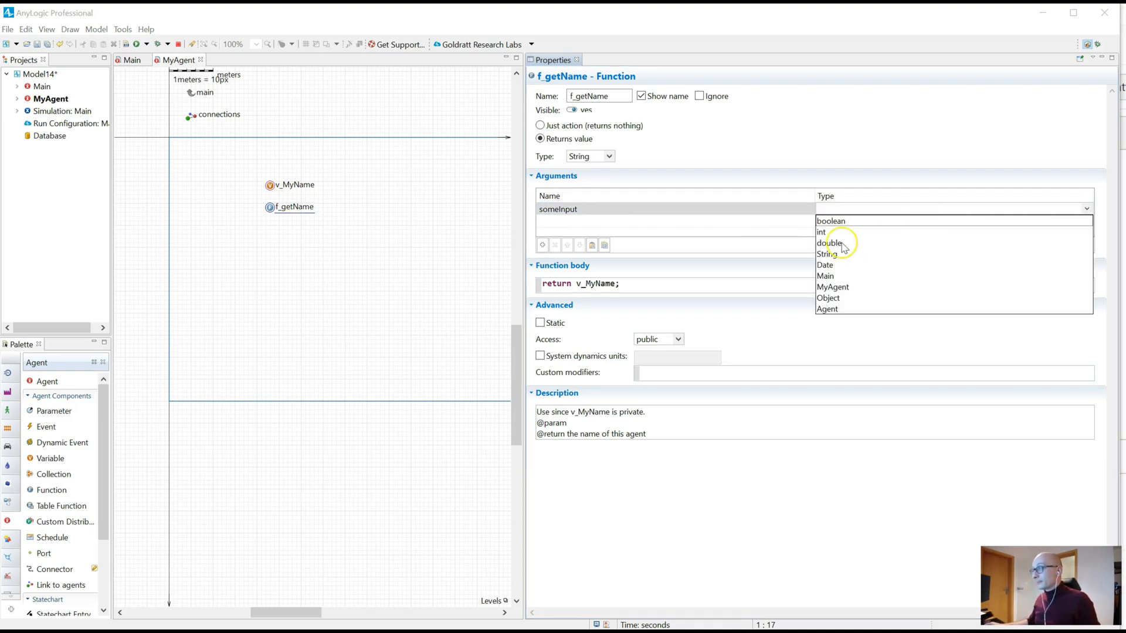
left_click(828, 243)
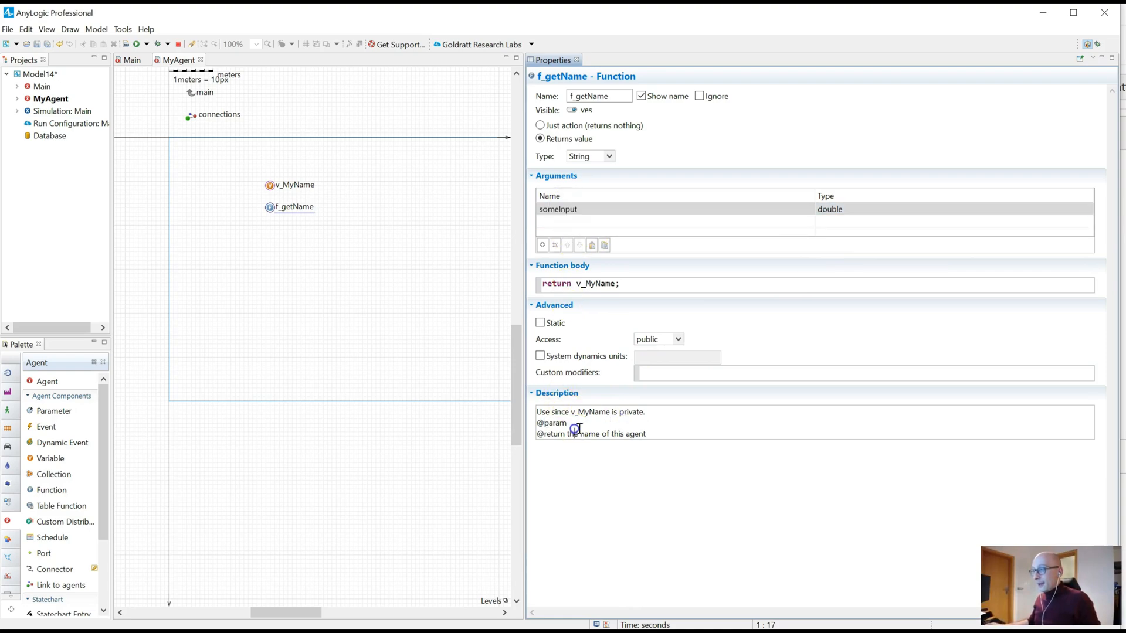
type("someInput")
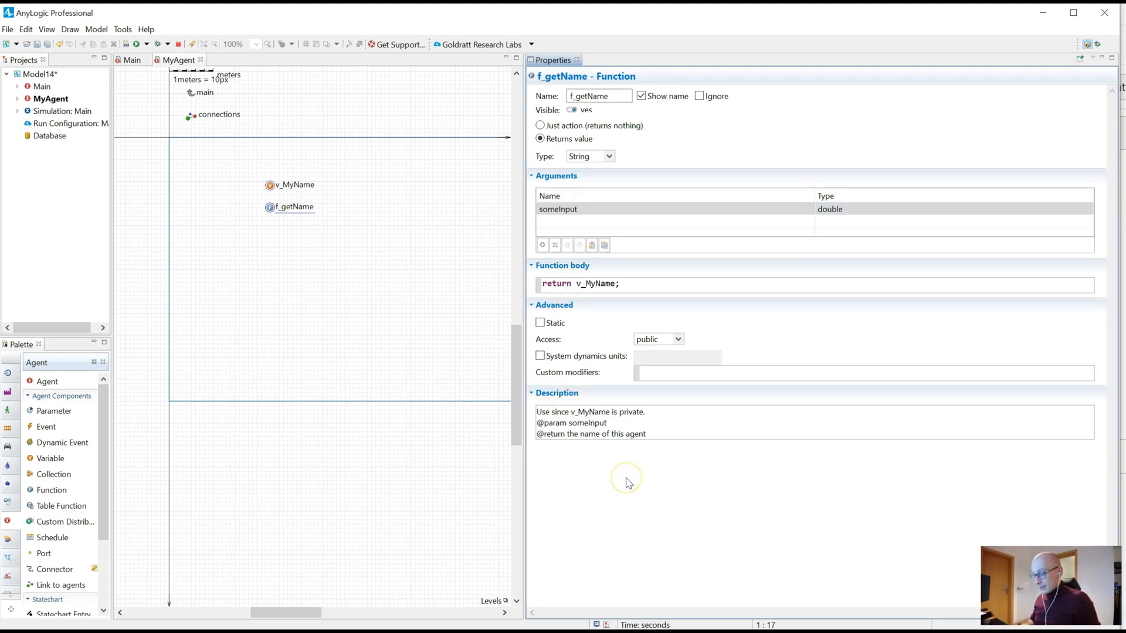
type("this is some")
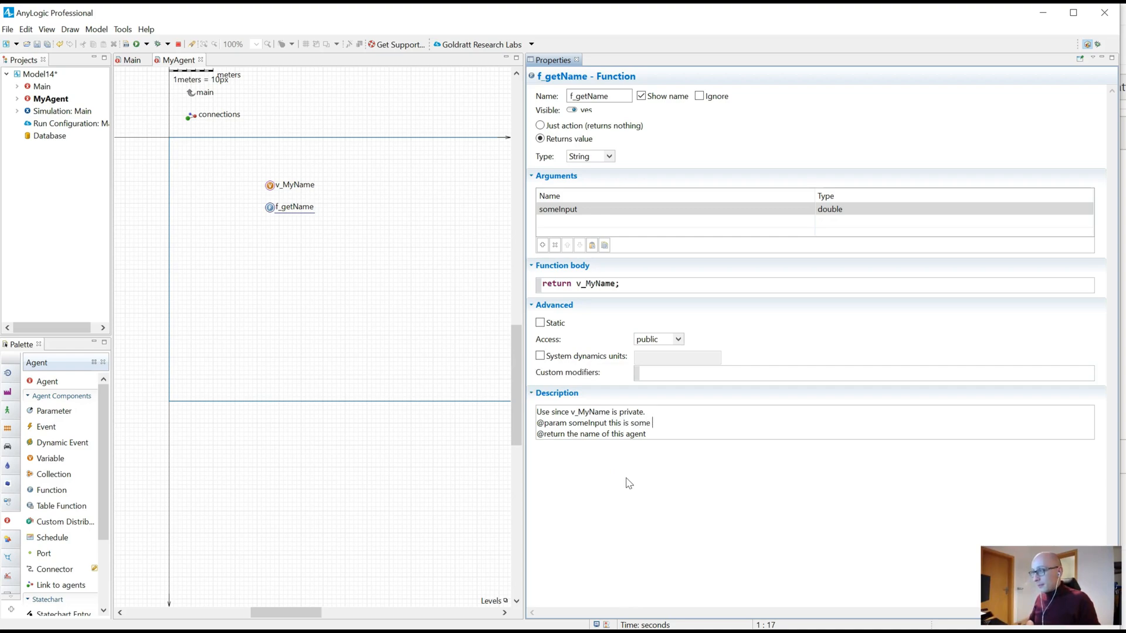
type("input because")
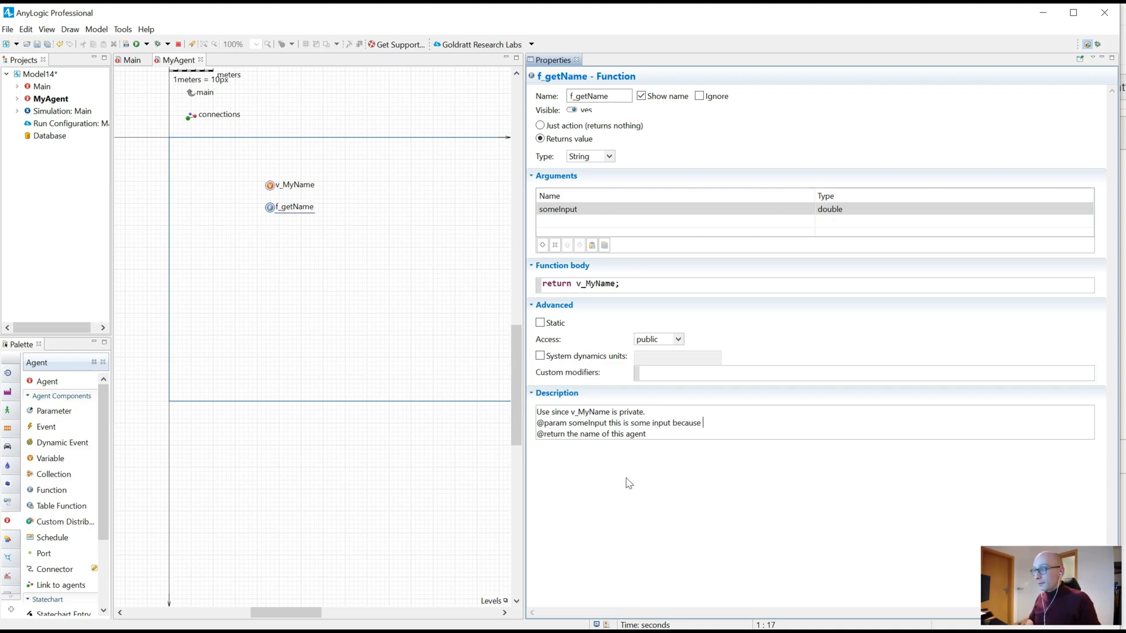
type("X")
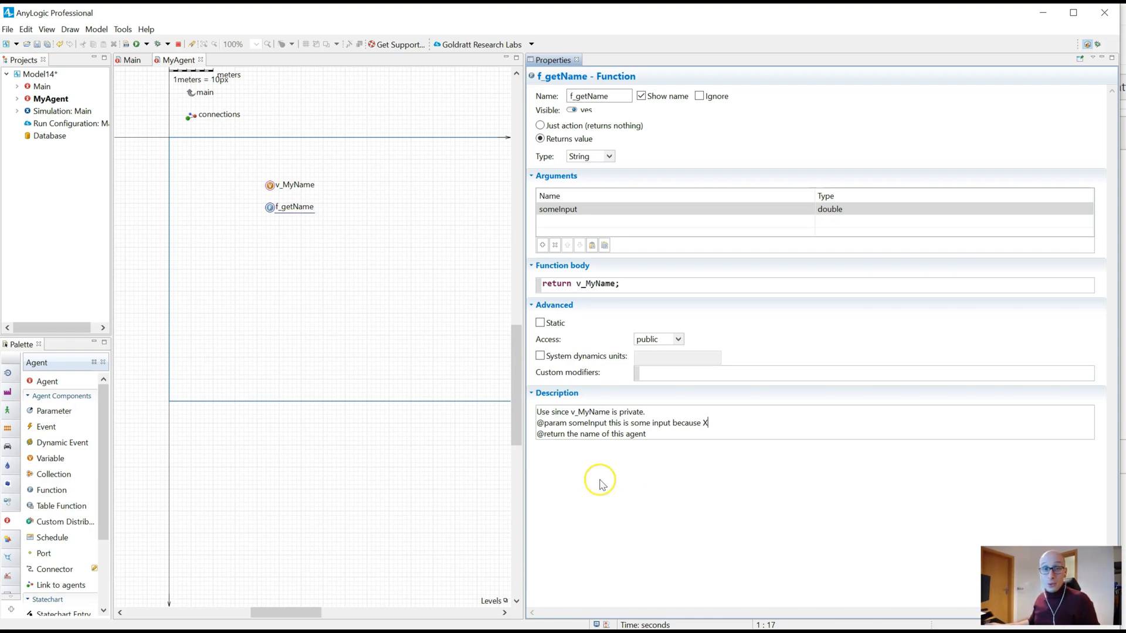
mouse_move(202, 48)
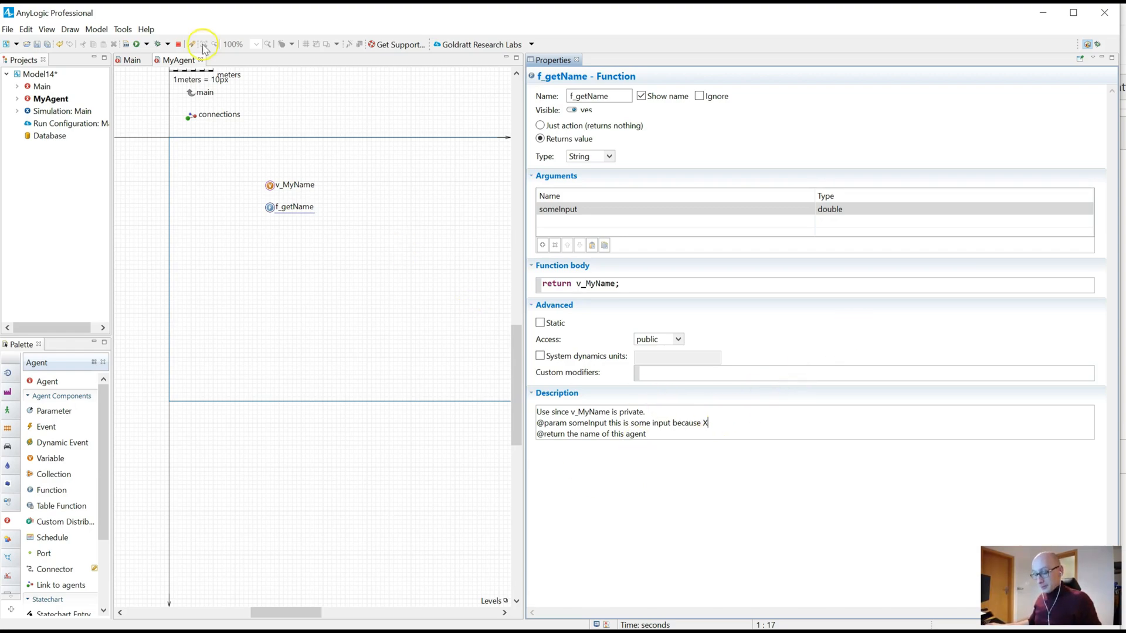
Type myAgent.f in Main's startup code to see f_getName(double someInput) with its notes.
left_click(130, 60)
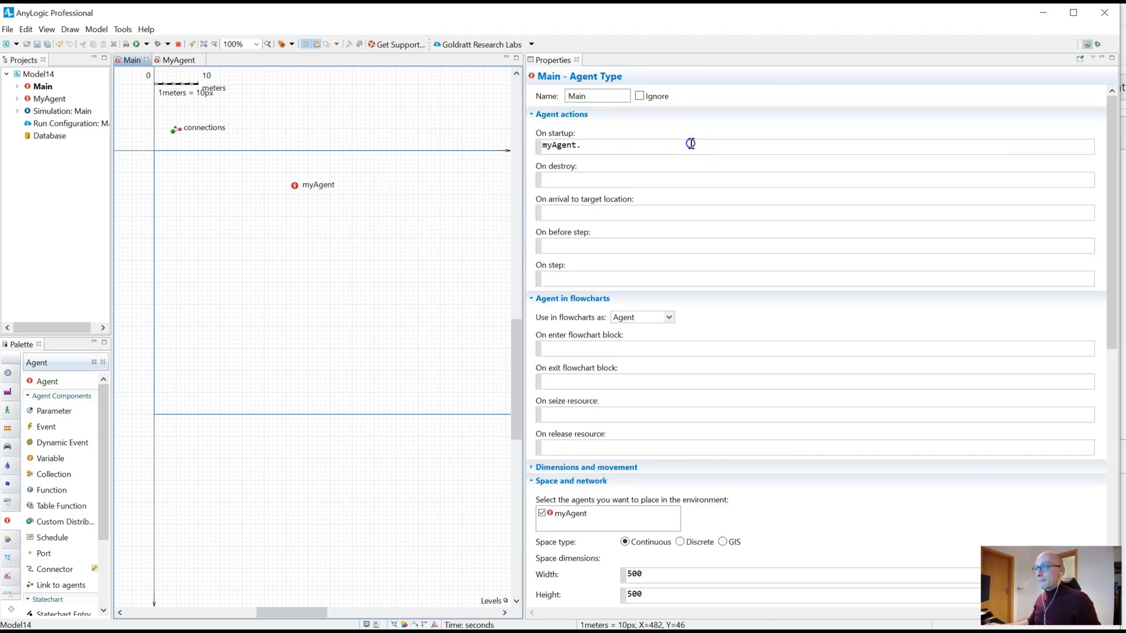
type("f")
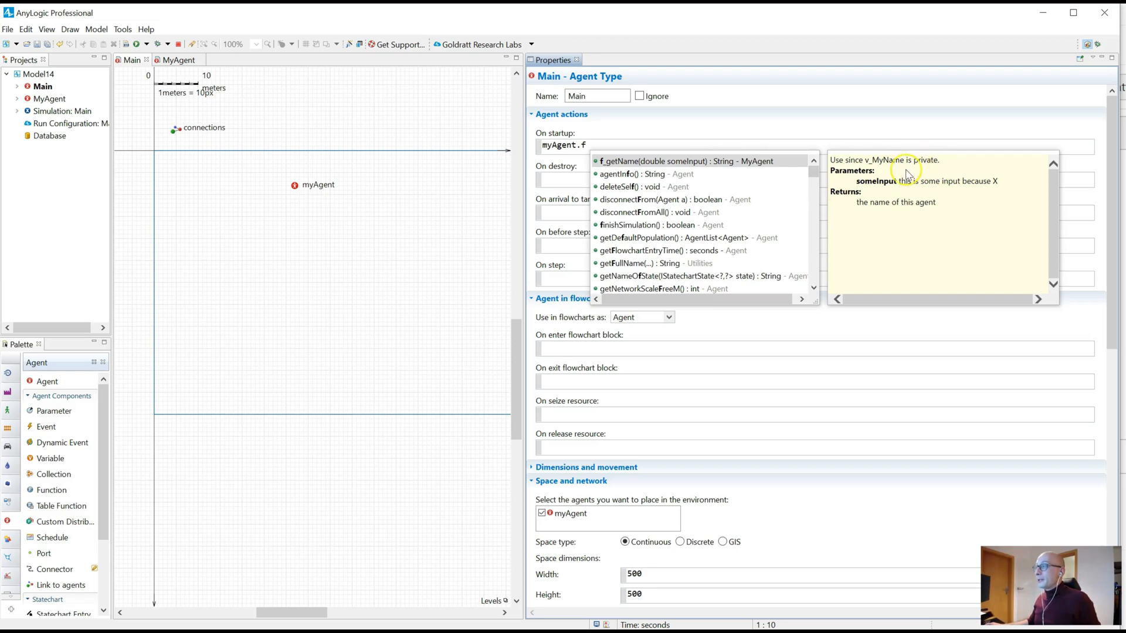
mouse_move(849, 170)
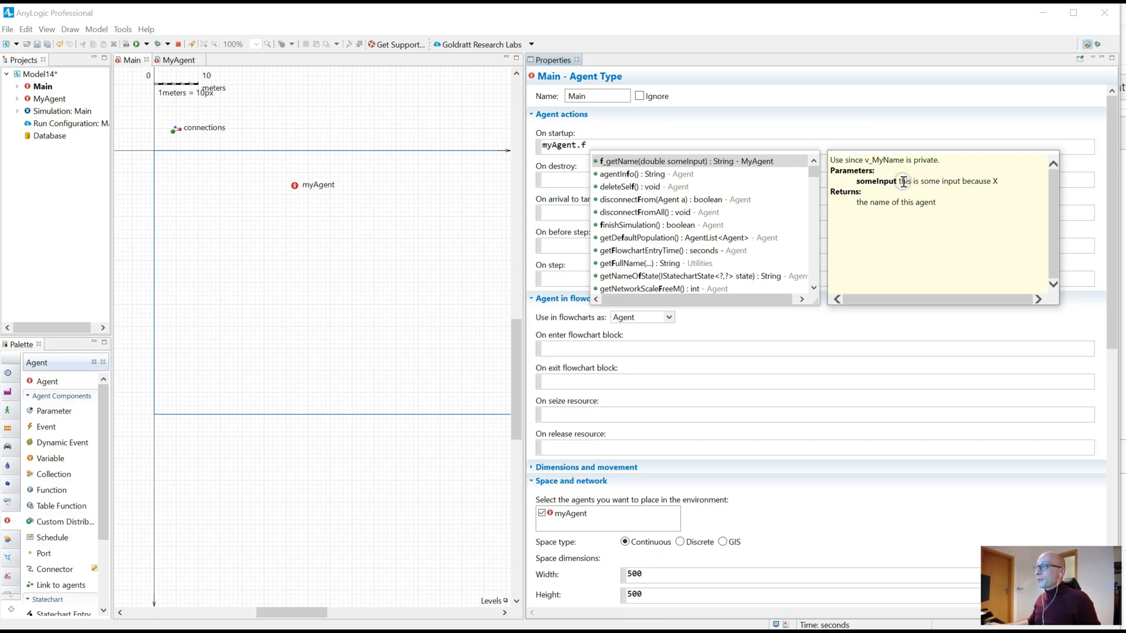
mouse_move(901, 194)
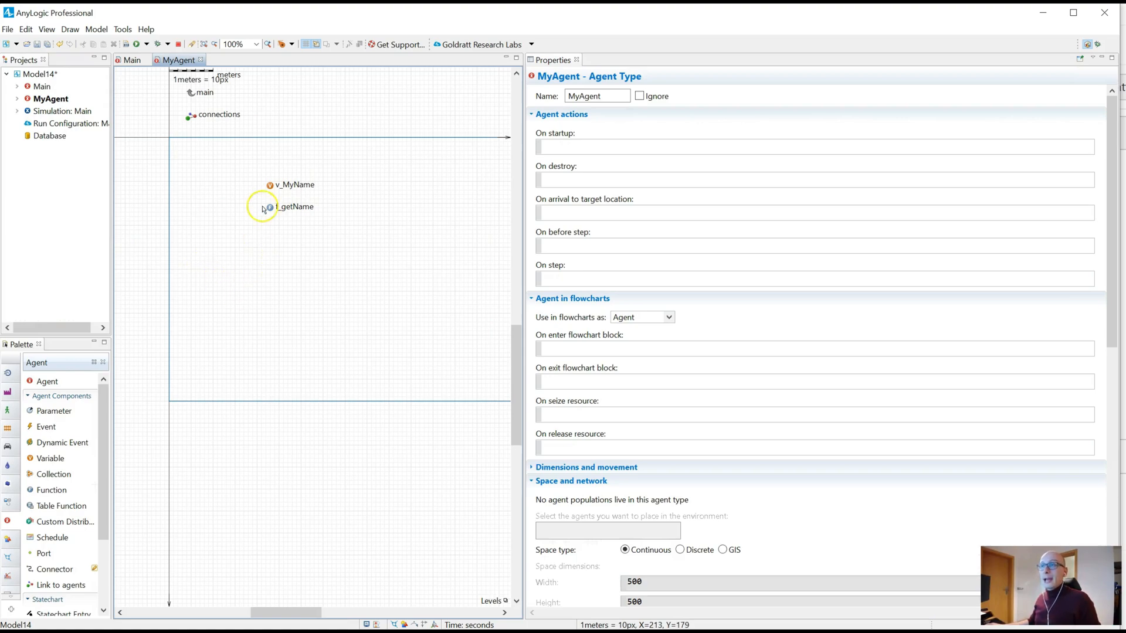
left_click(270, 207)
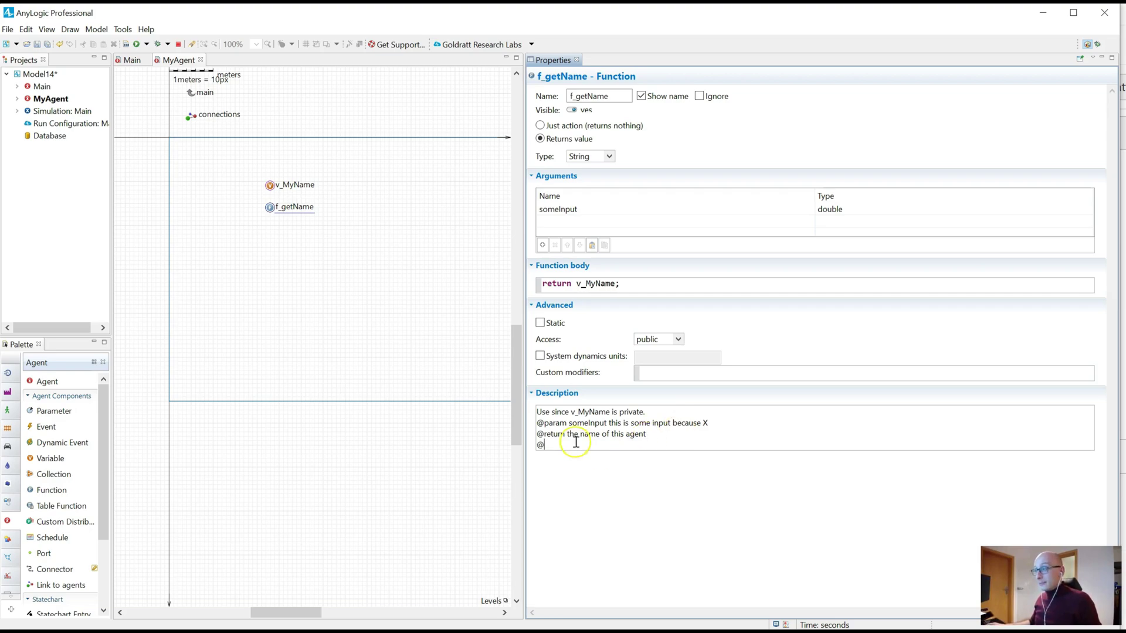
key("Backspace")
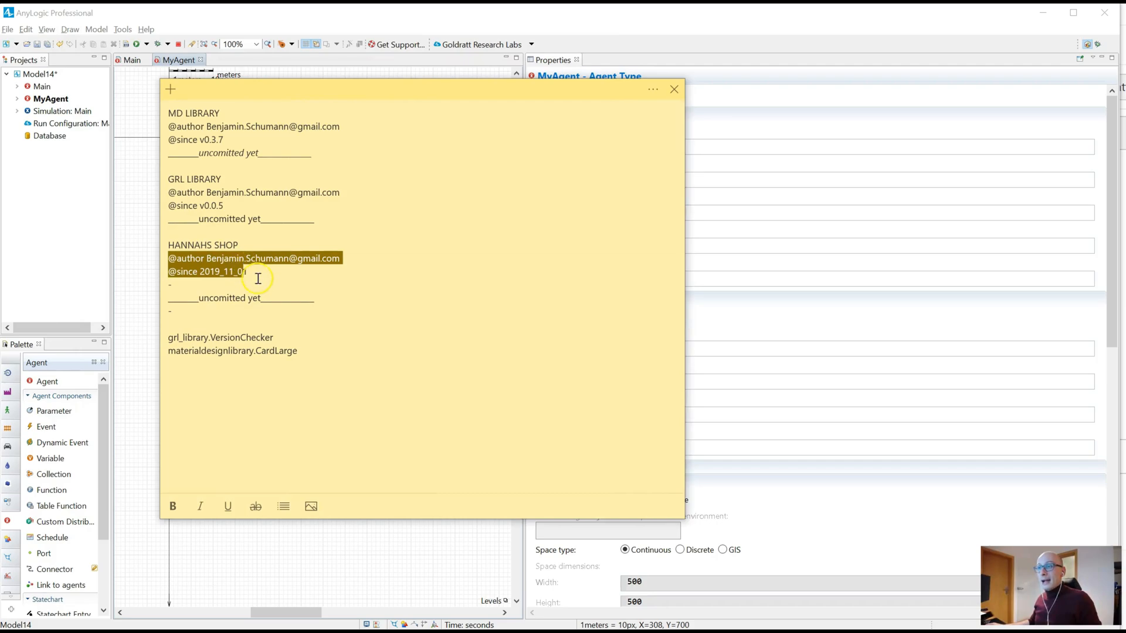
type("1")
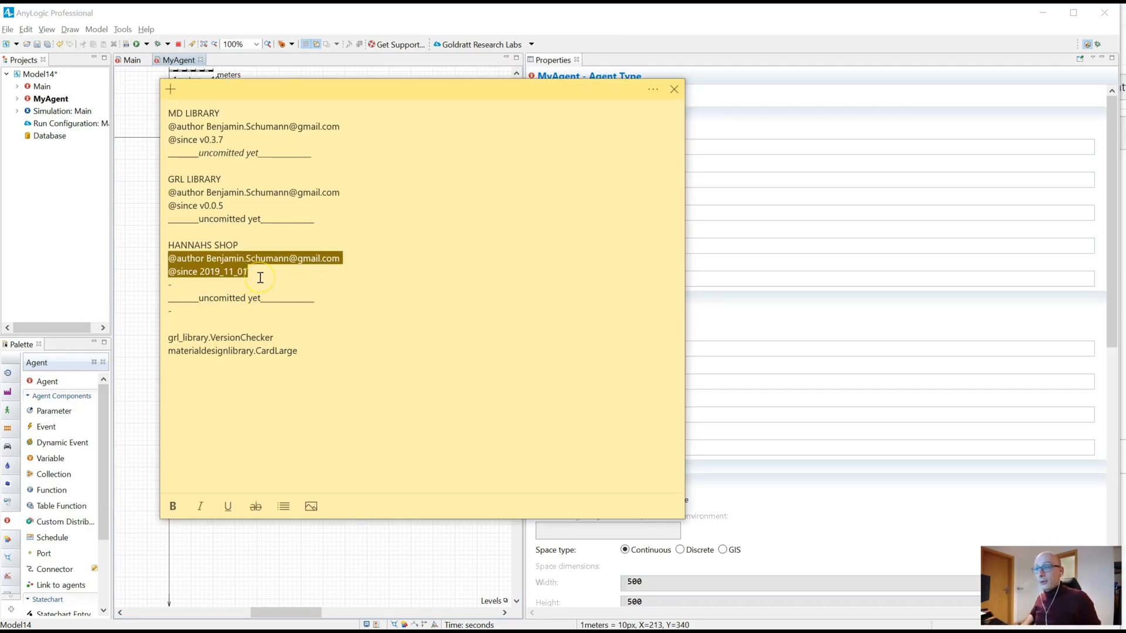
left_click(673, 89)
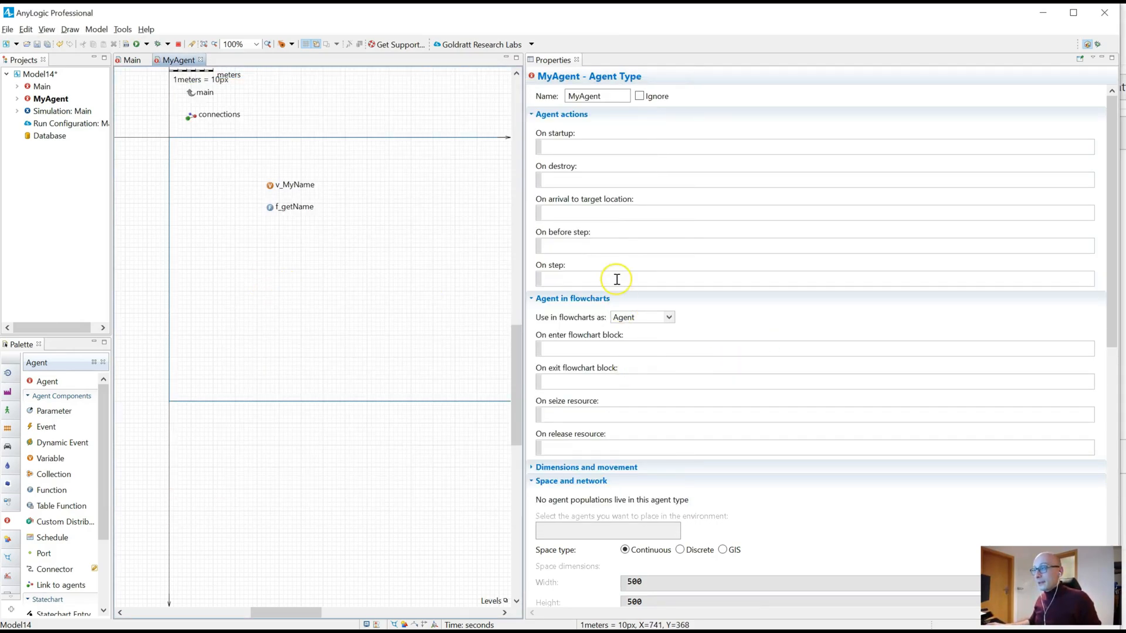
left_click(292, 207)
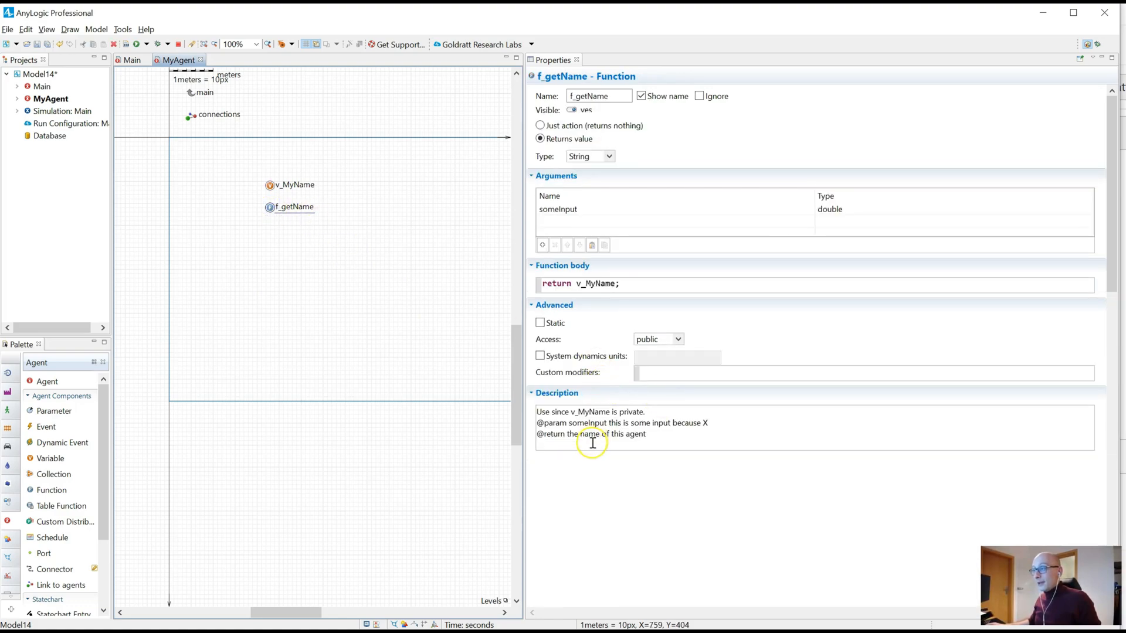
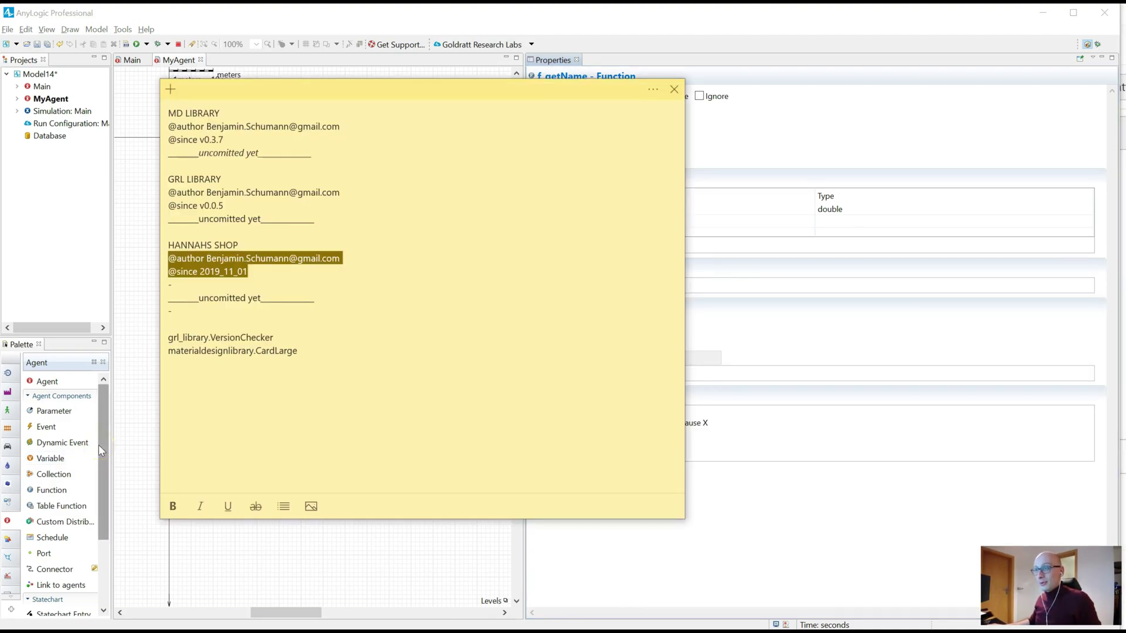
left_click(674, 89)
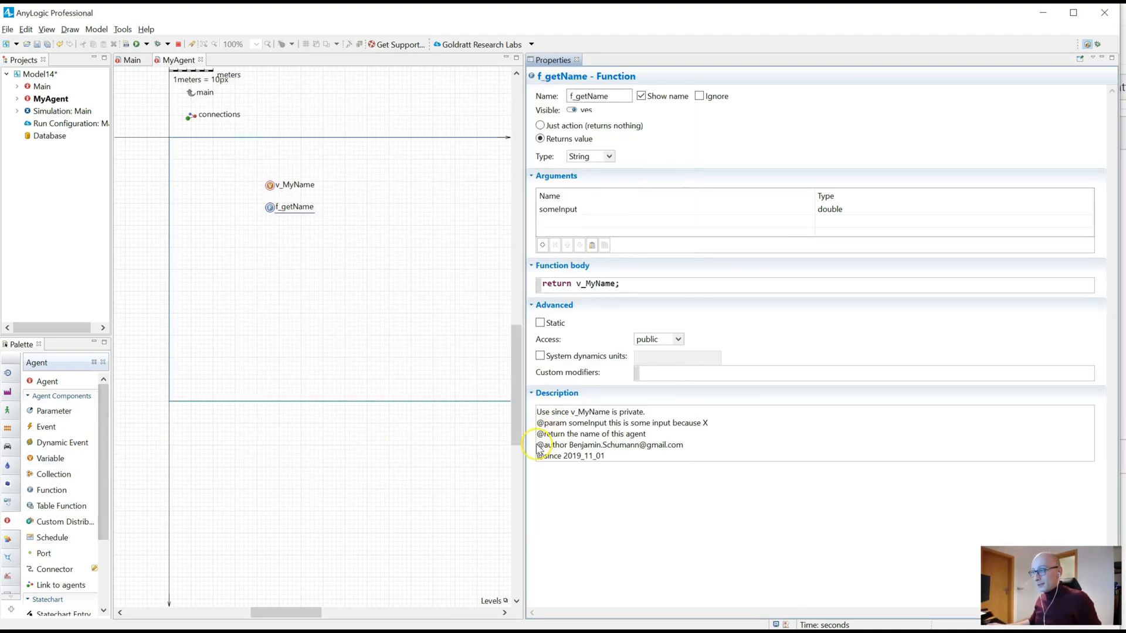
double_click(548, 445)
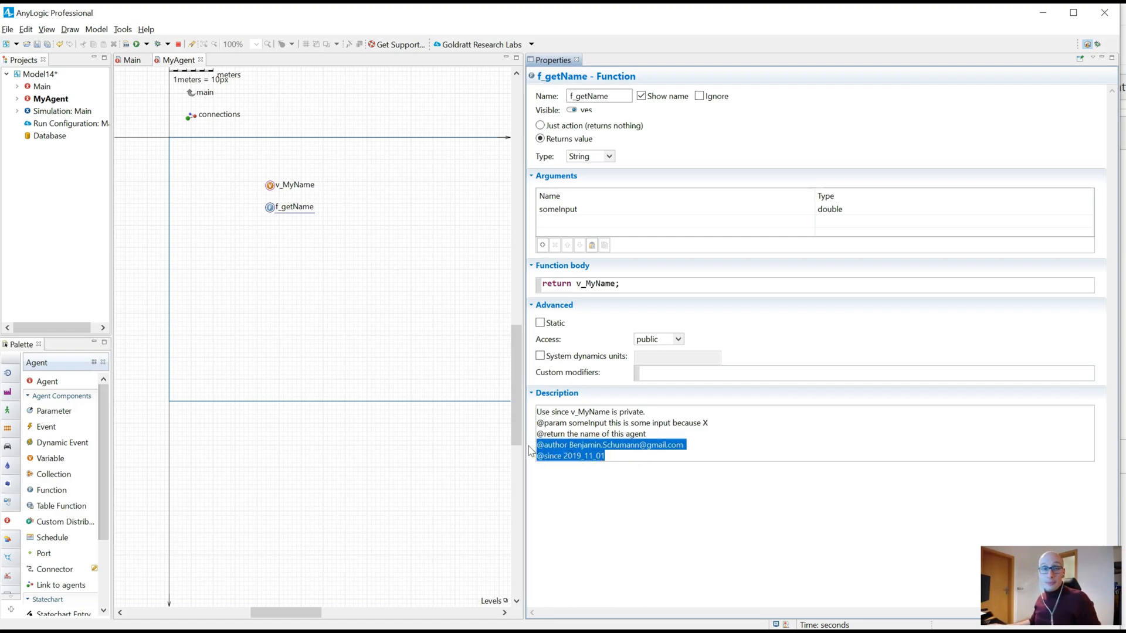
left_click(585, 445)
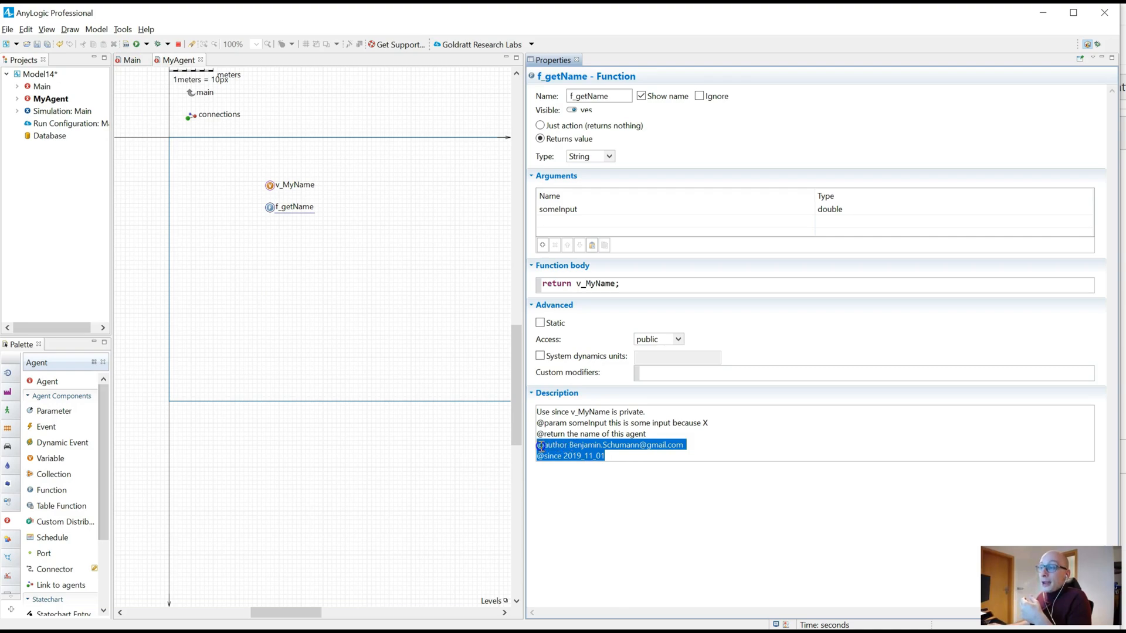
left_click(540, 445)
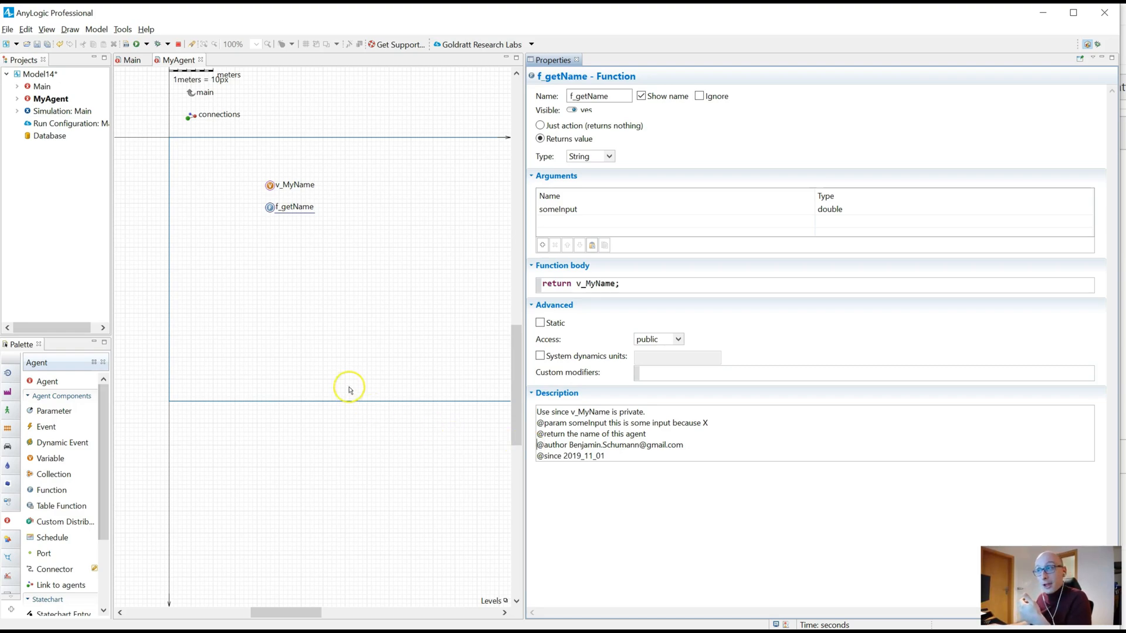
mouse_move(339, 394)
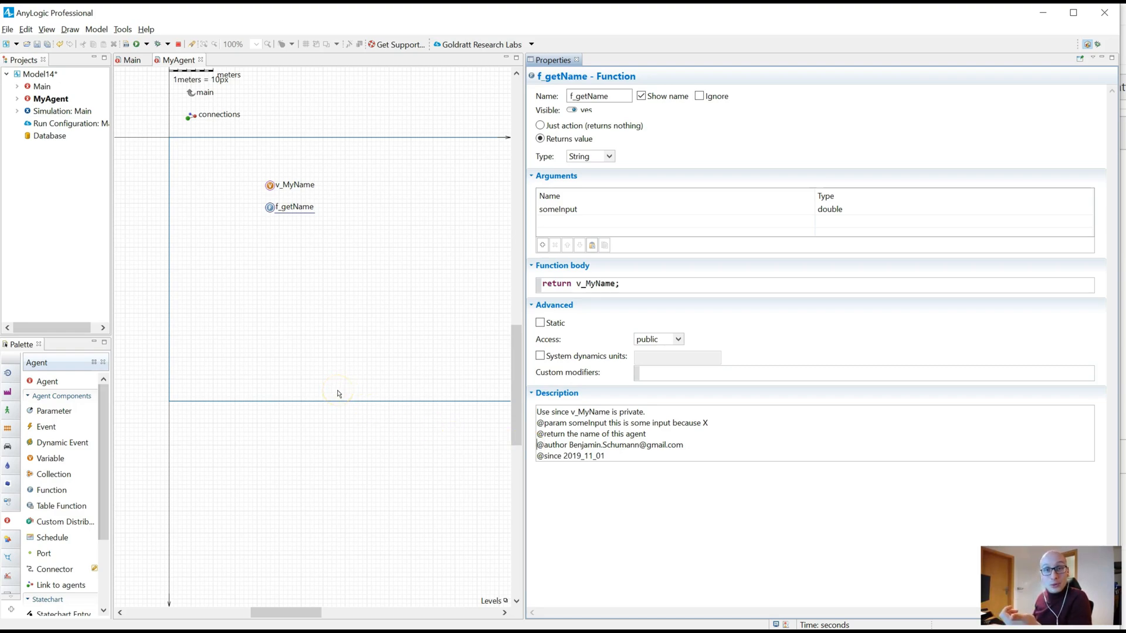
left_click_drag(601, 445, 610, 460)
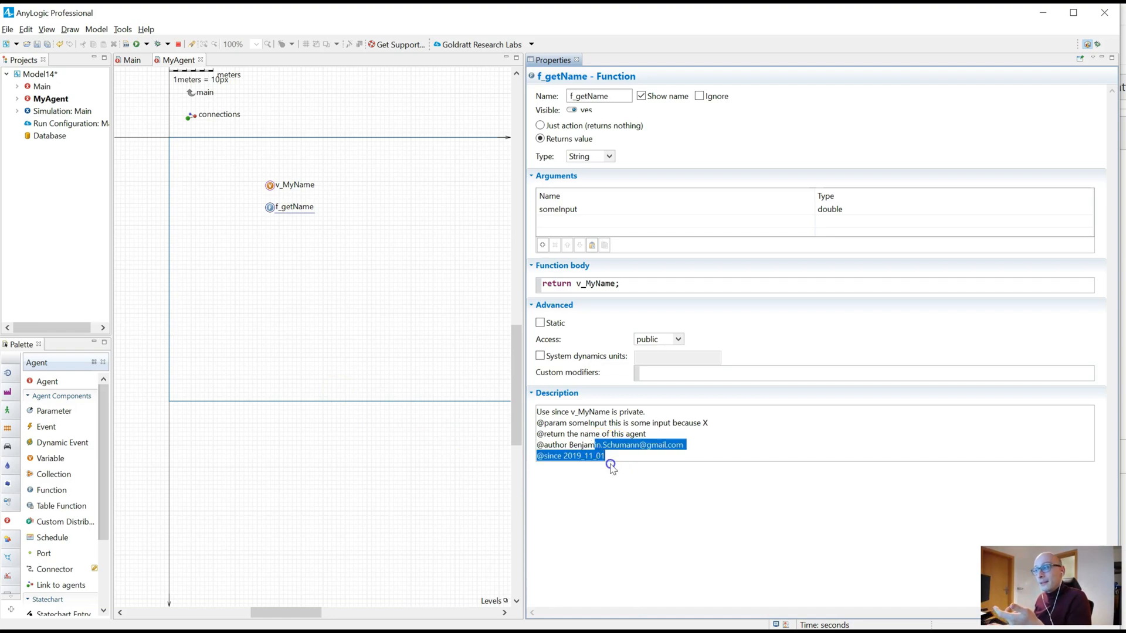
left_click(130, 60)
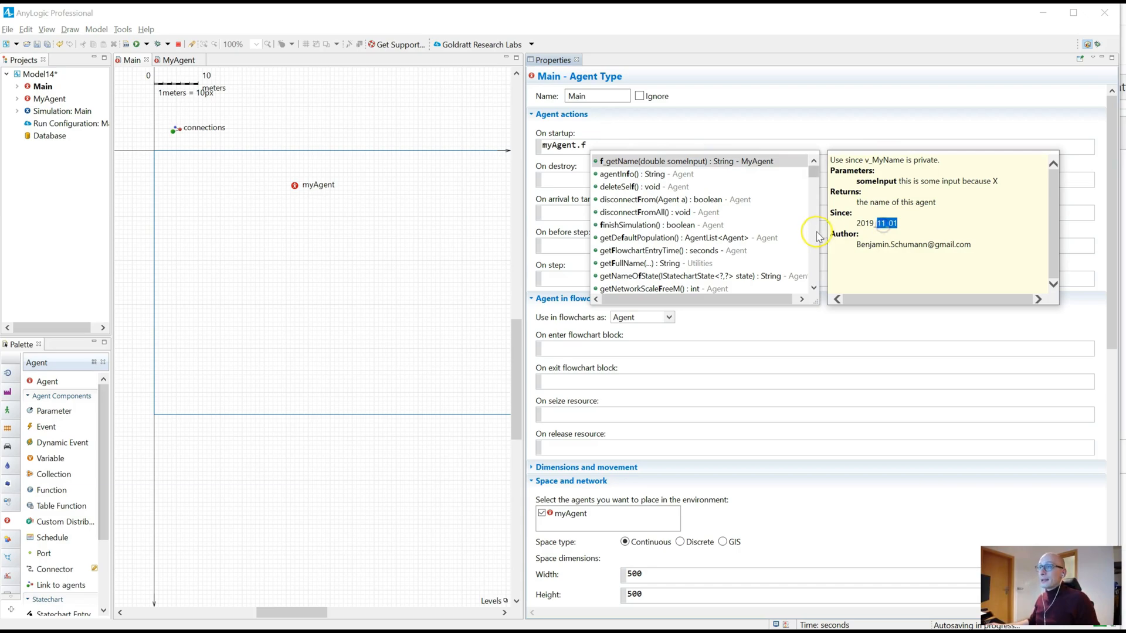
mouse_move(969, 245)
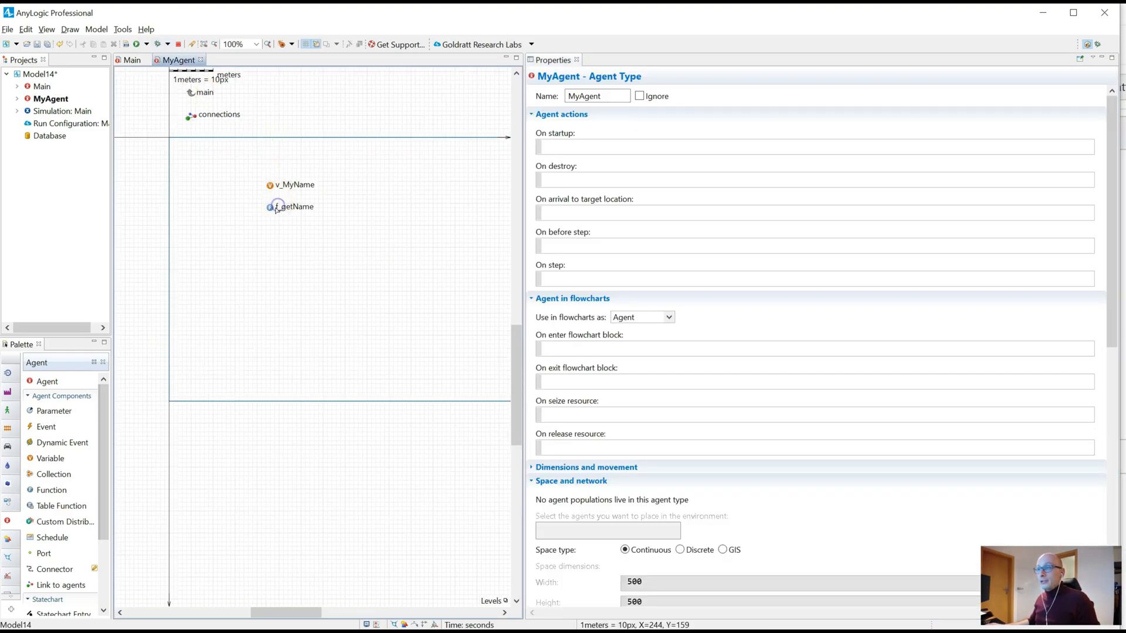
left_click(270, 206)
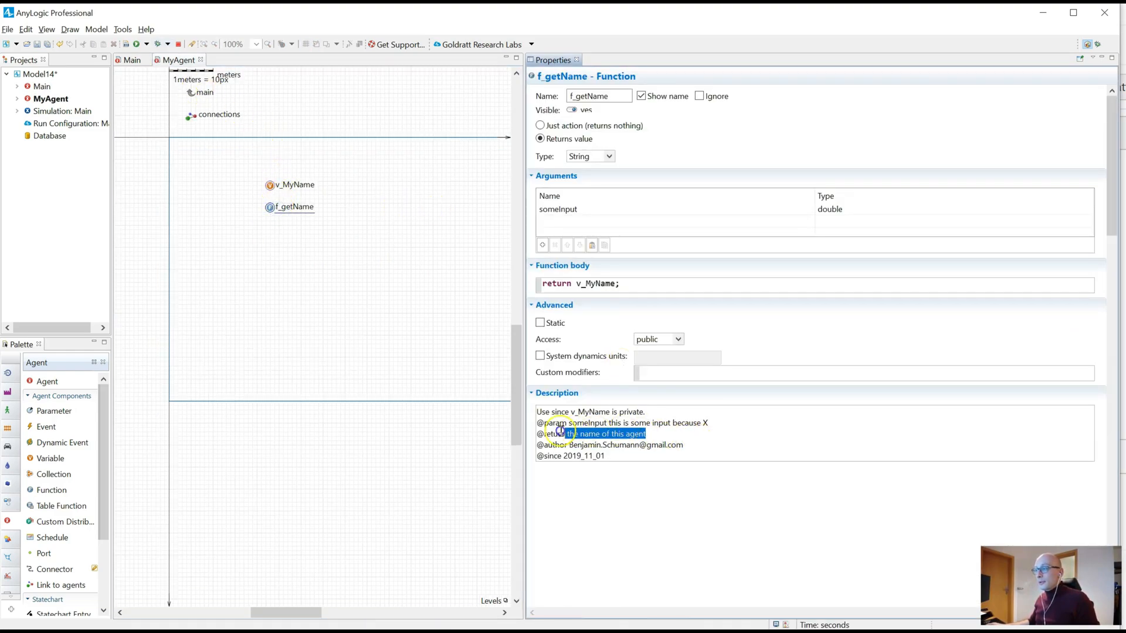
left_click_drag(537, 423, 644, 432)
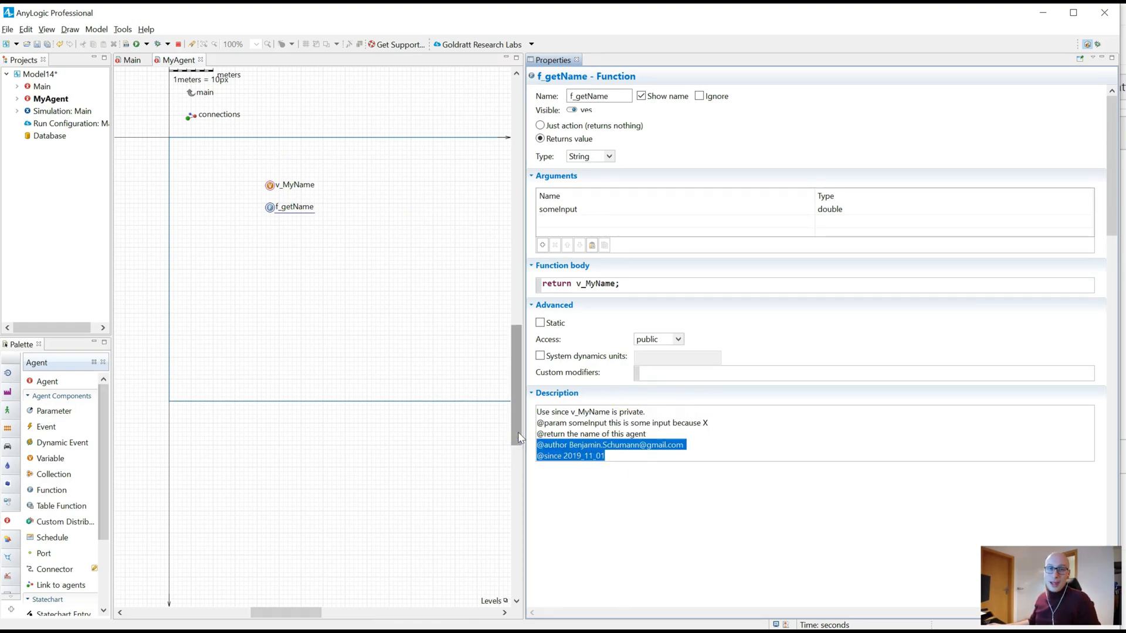
mouse_move(476, 446)
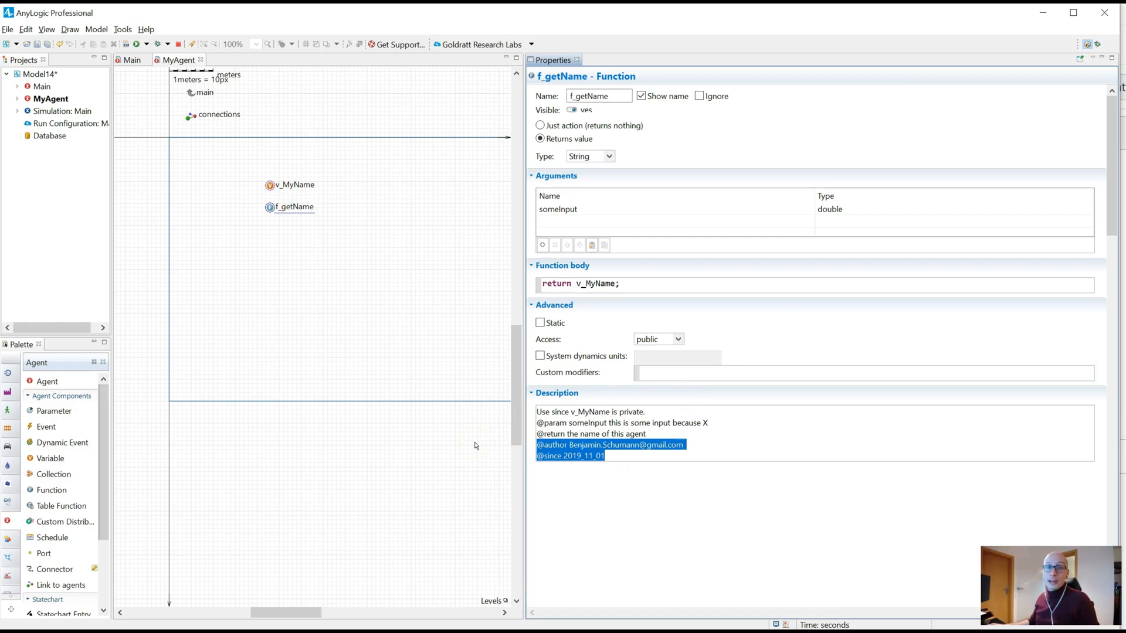